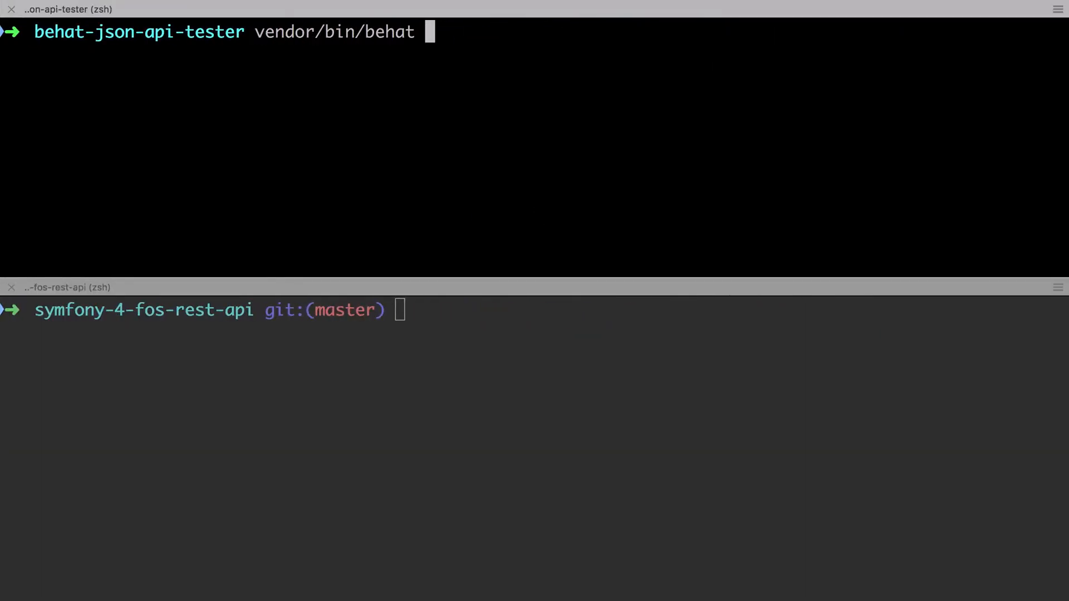
Append features/album.feature to the vendor/bin/behat command in the top iTerm2 pane
{"action": "type", "text": "features/album.feature"}
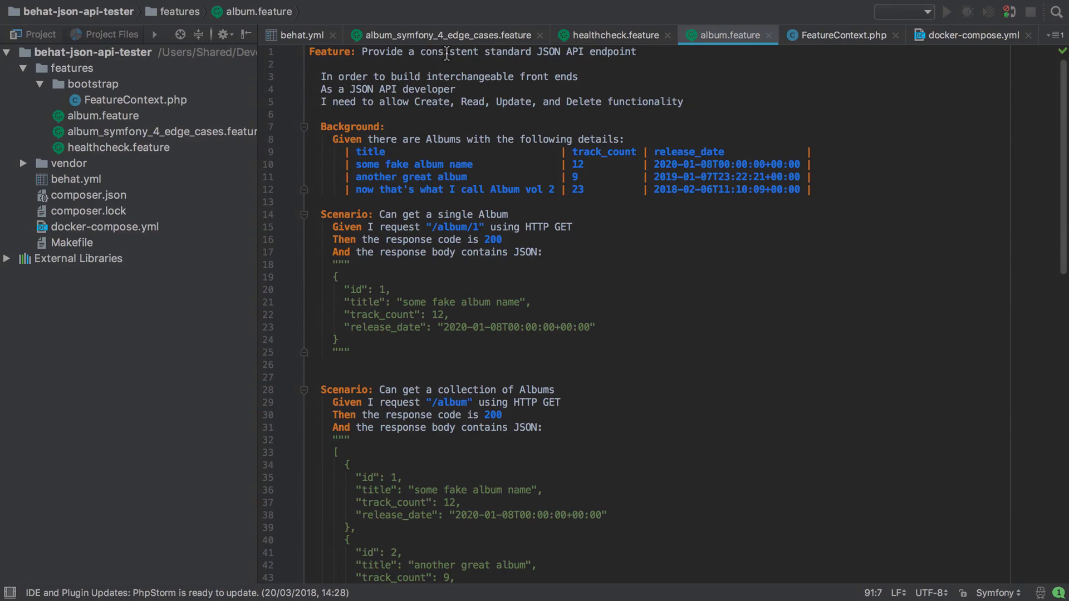
{"action": "scroll", "scroll_direction": "down", "scroll_amount": 3}
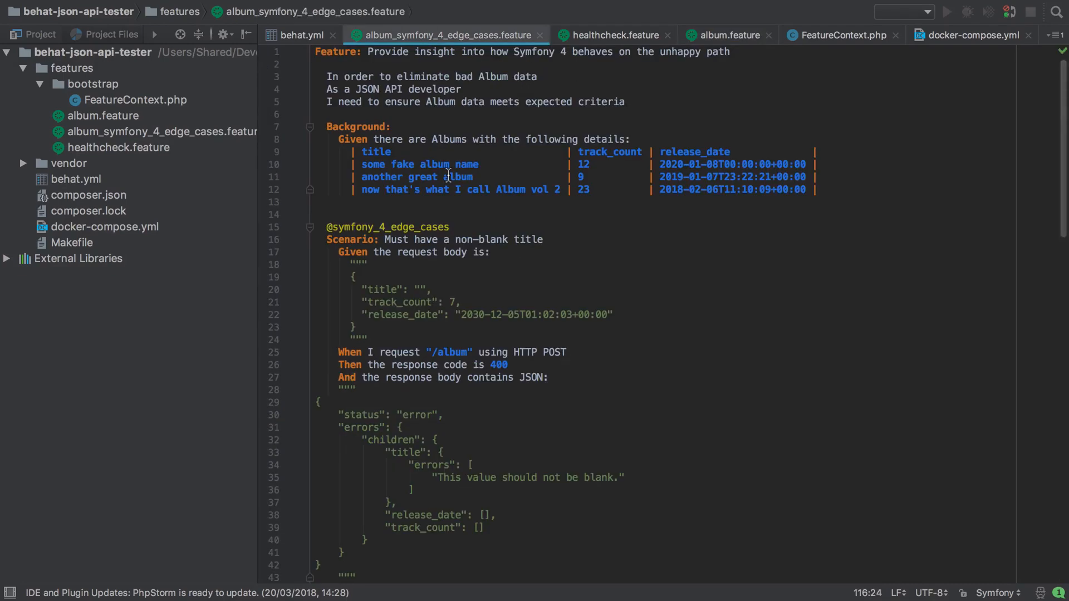
{"action": "type", "text": "@"}
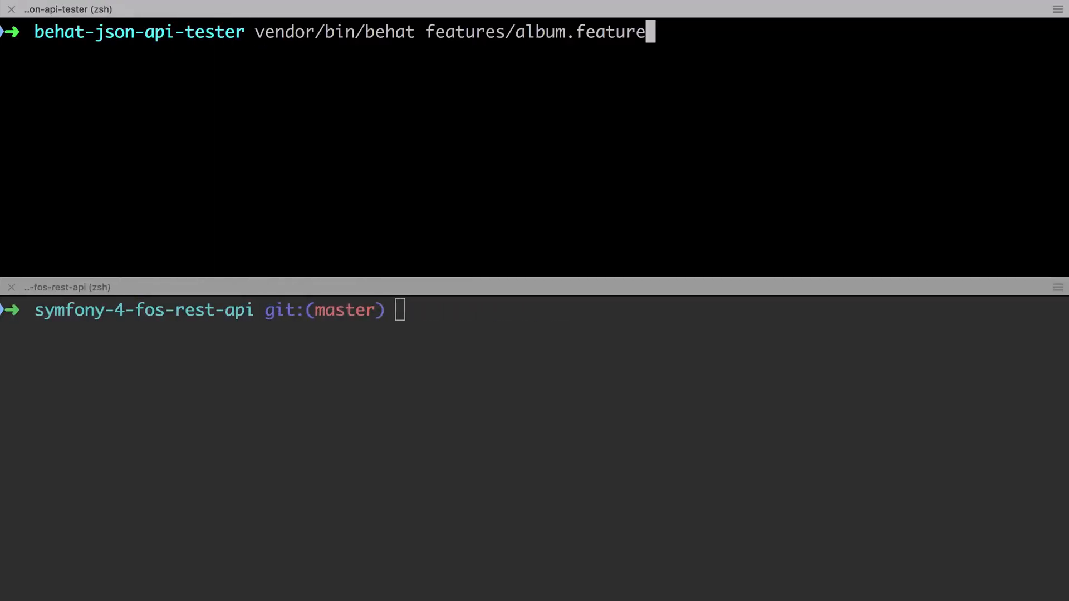
Run behat on features/album_symfony_4_edge_cases.feature with --tags and review the failing Needle/Haystack output
{"action": "key", "text": "BackSpace"}
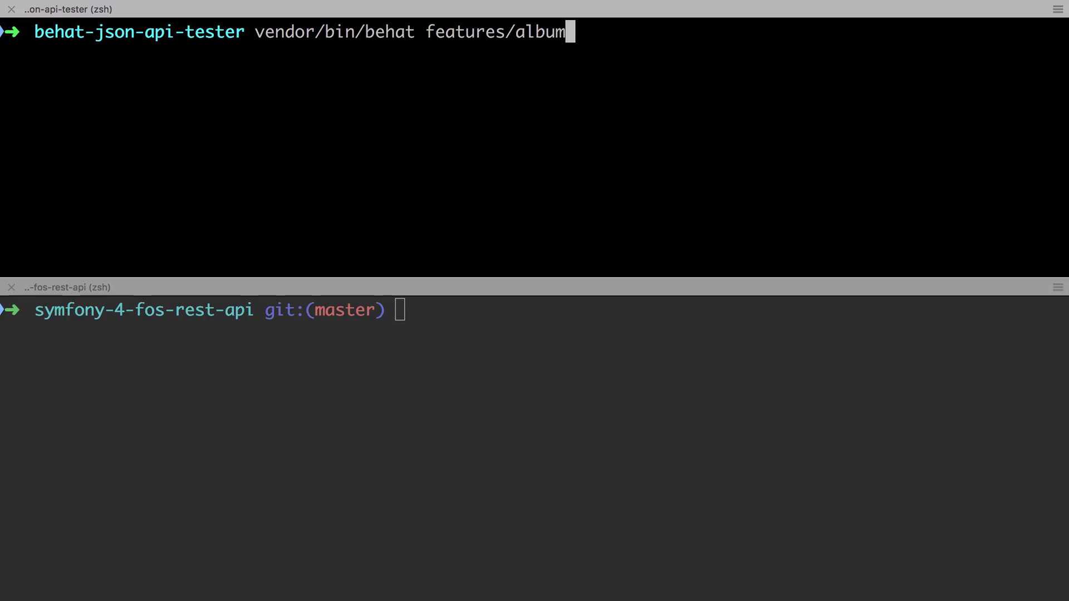
{"action": "type", "text": "_symfony_4_edge_cases.feature --t"}
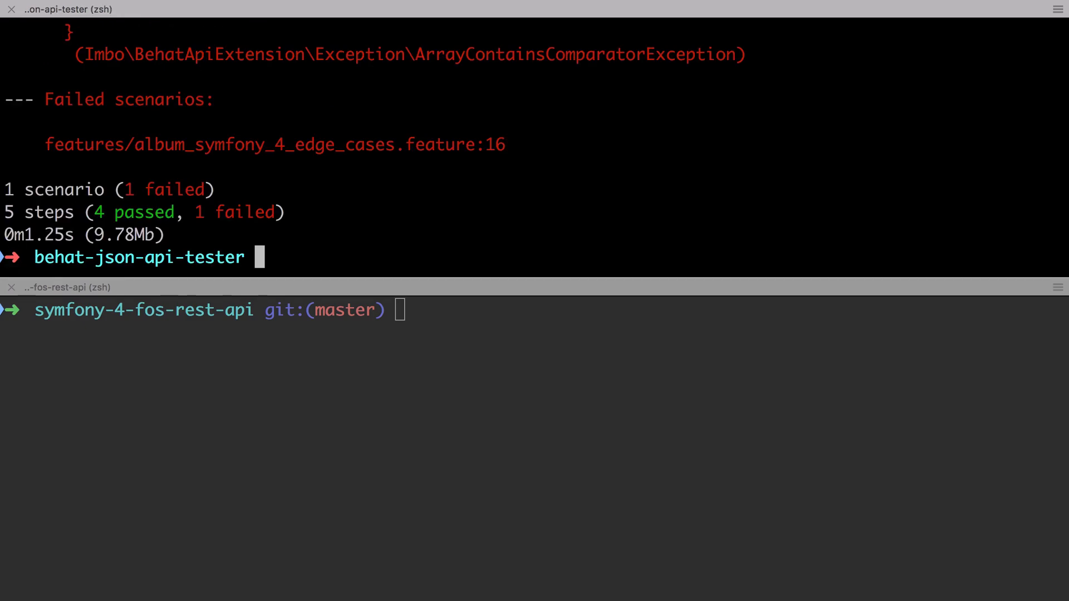
{"action": "mouse_move", "coordinate": [460, 302]}
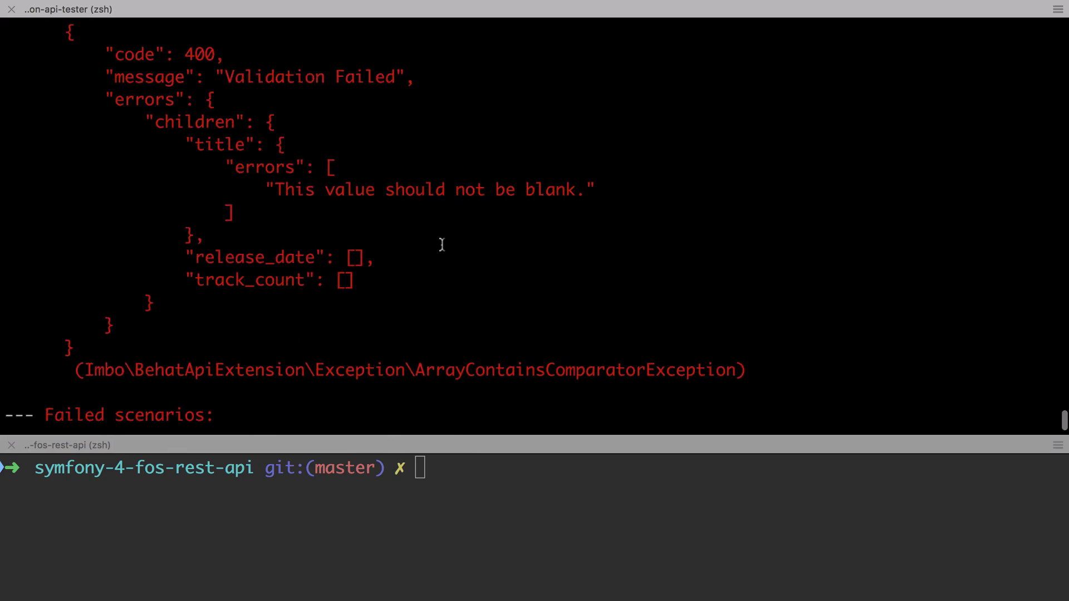
{"action": "scroll", "scroll_direction": "down", "scroll_amount": 3}
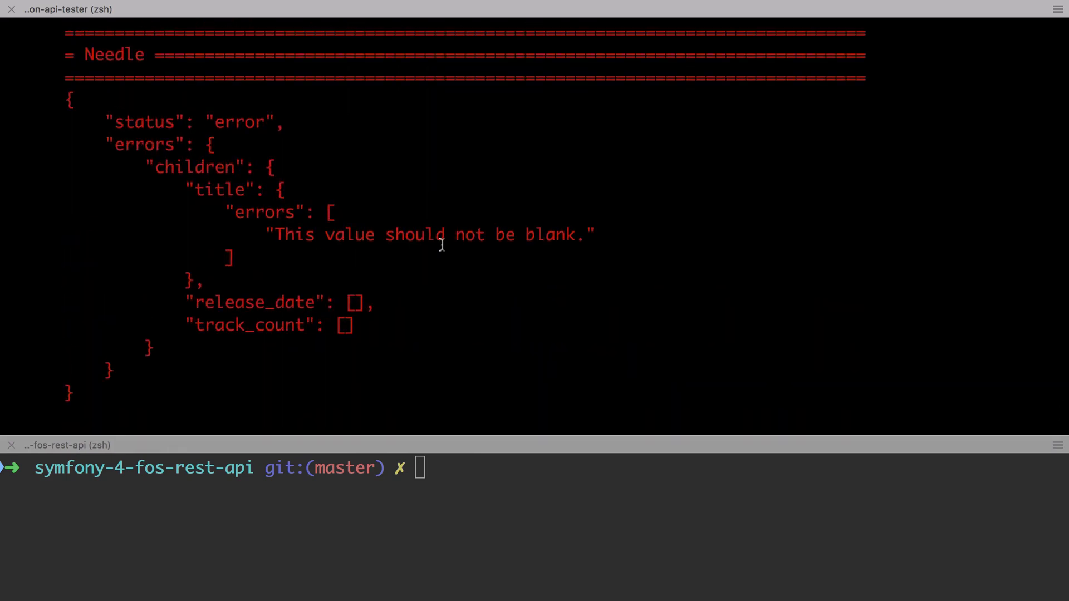
{"action": "scroll", "scroll_direction": "down", "scroll_amount": 3}
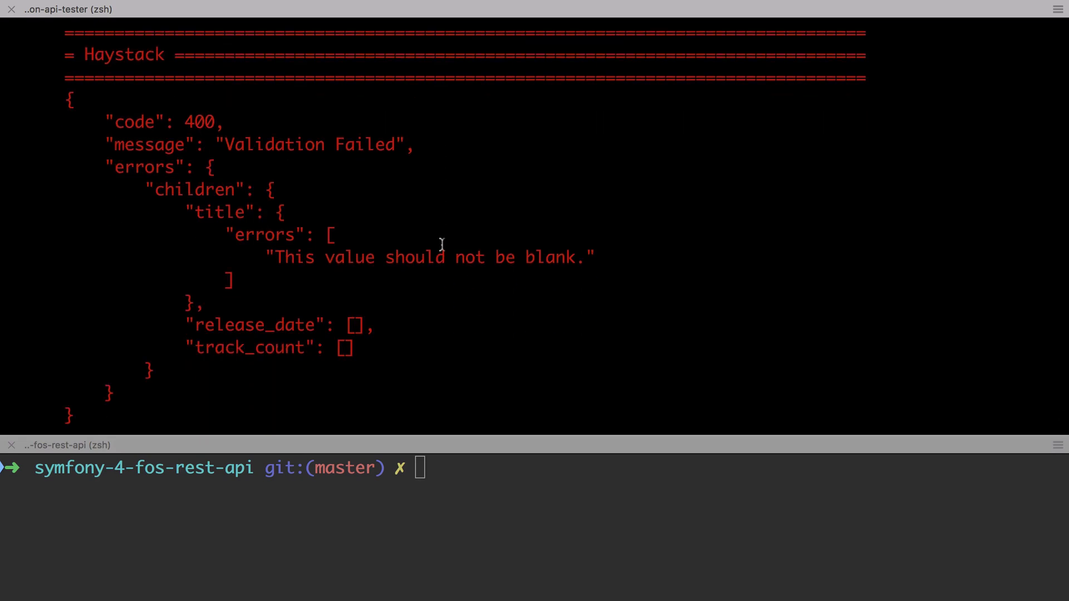
{"action": "scroll", "scroll_direction": "down", "scroll_amount": 3}
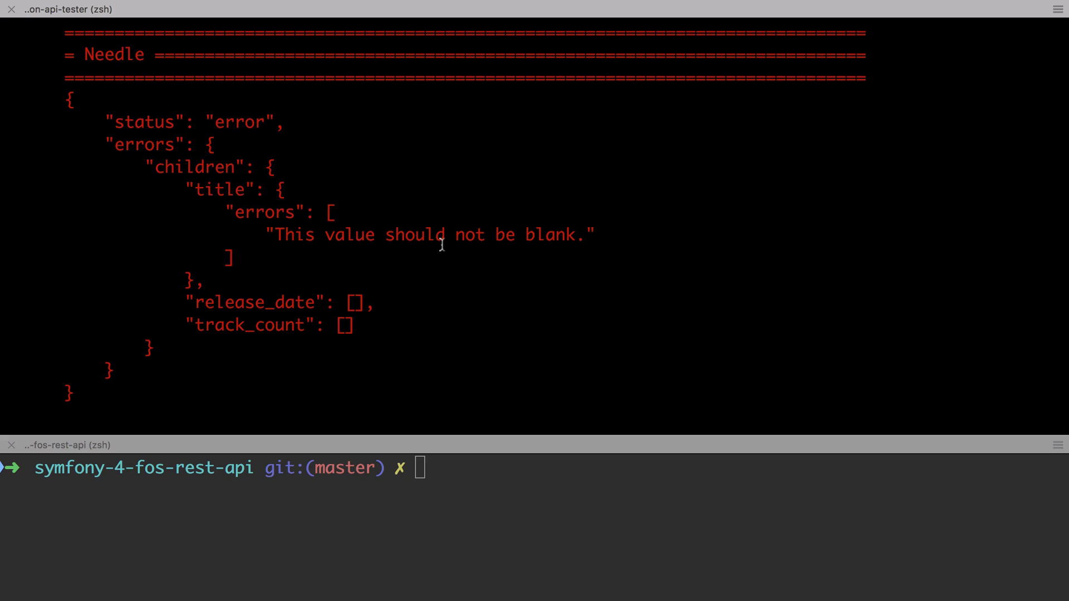
{"action": "scroll", "scroll_direction": "down", "scroll_amount": 3}
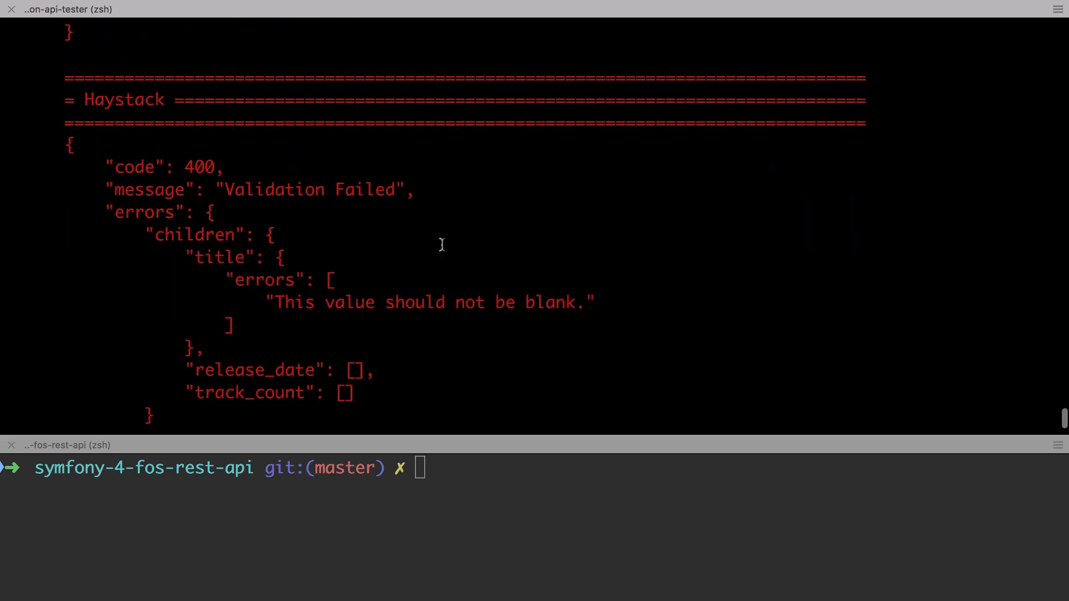
{"action": "scroll", "scroll_direction": "down", "scroll_amount": 3}
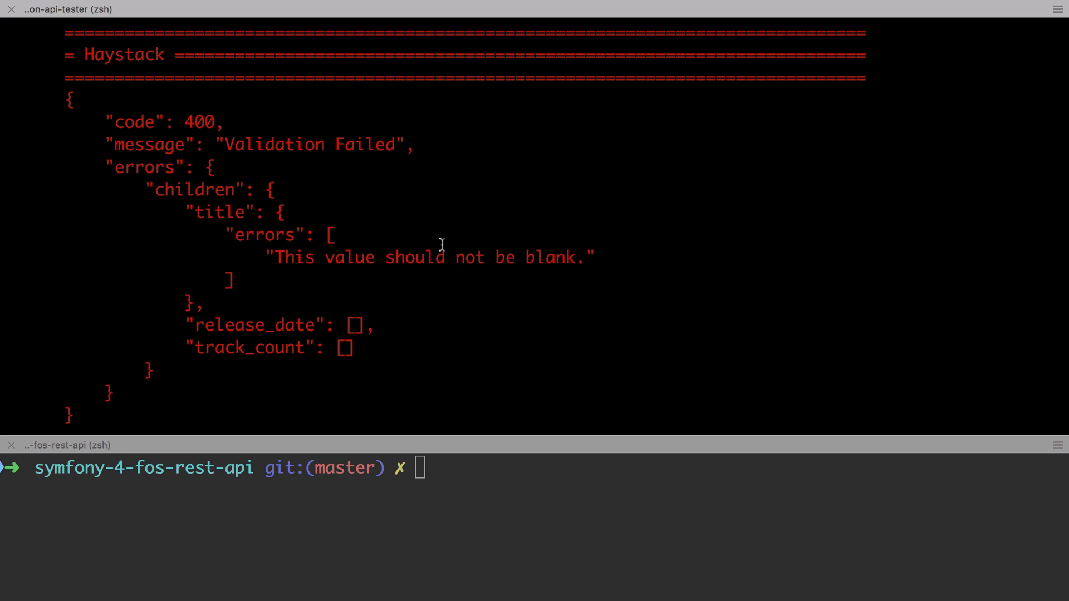
{"action": "scroll", "scroll_direction": "down", "scroll_amount": 3}
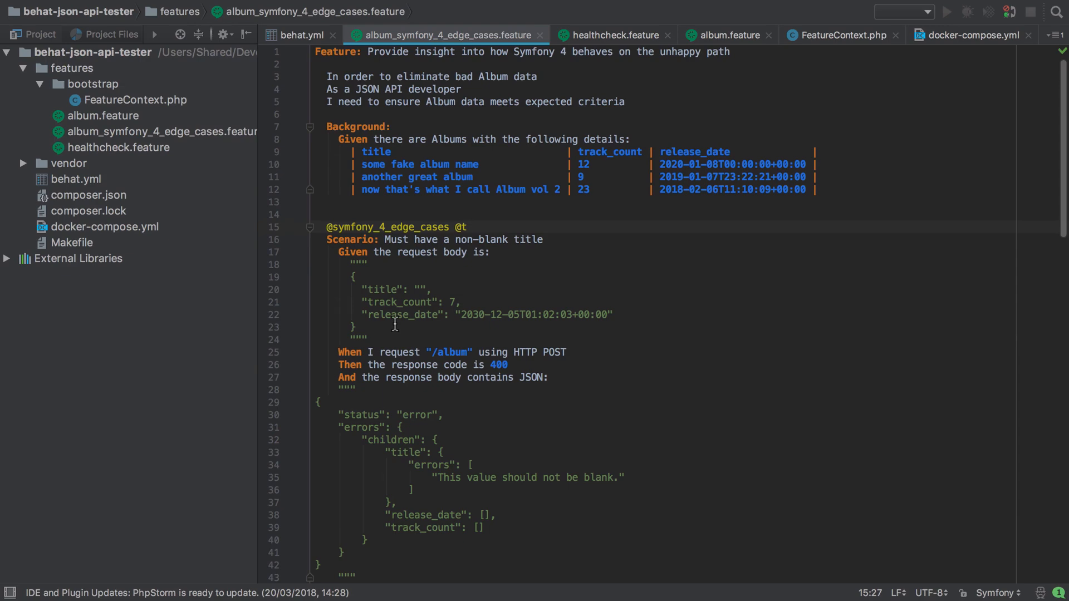
{"action": "left_click_drag", "start_coordinate": [353, 276], "coordinate": [353, 327]}
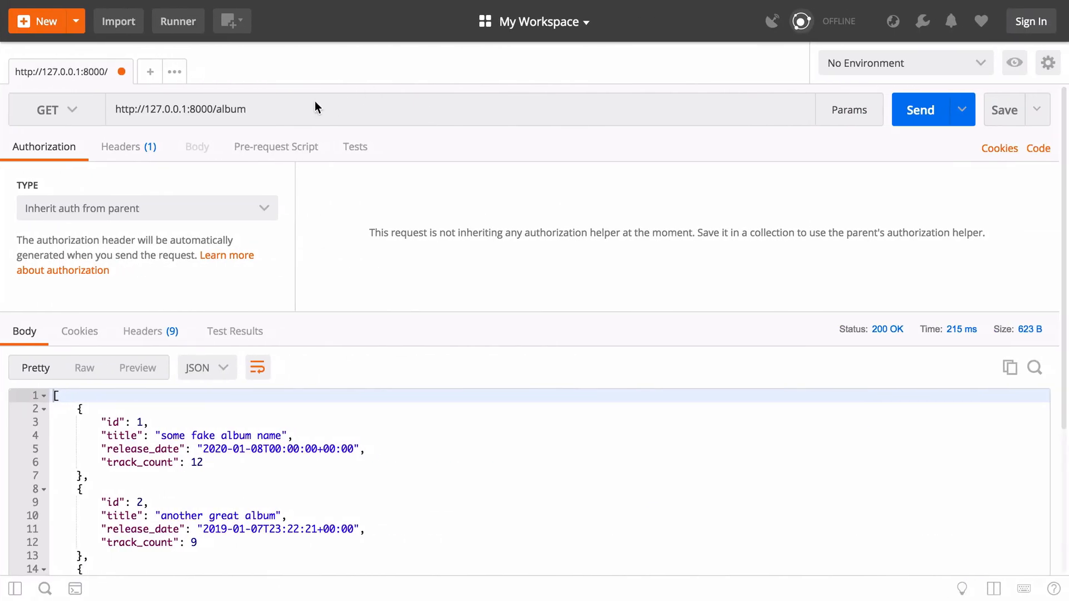
Send the blank-title JSON body as a POST and inspect the 400 response's code field
{"action": "left_click", "coordinate": [47, 110]}
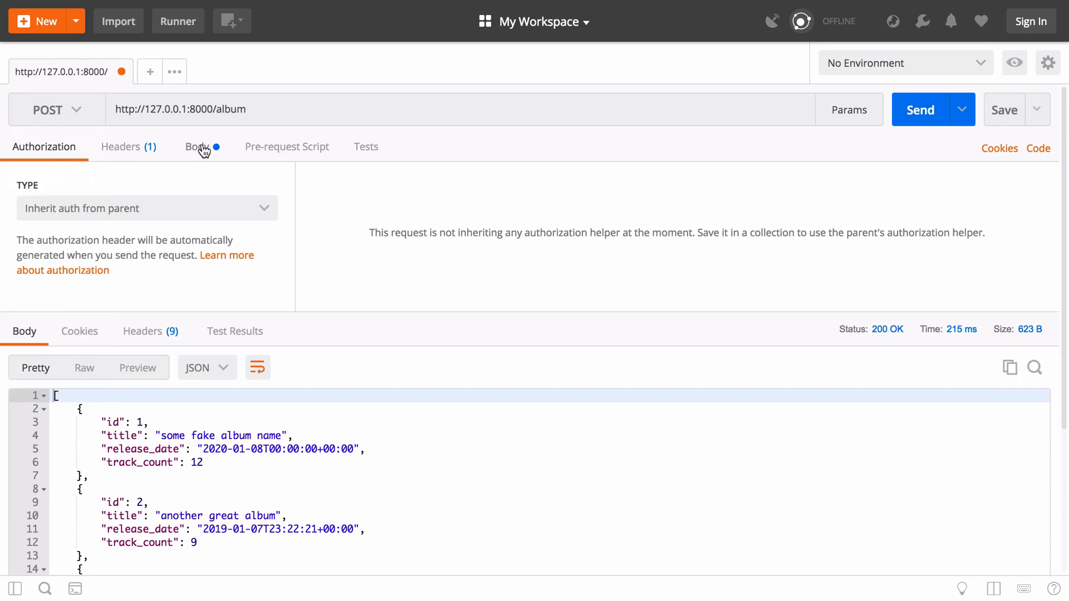
{"action": "left_click", "coordinate": [197, 146]}
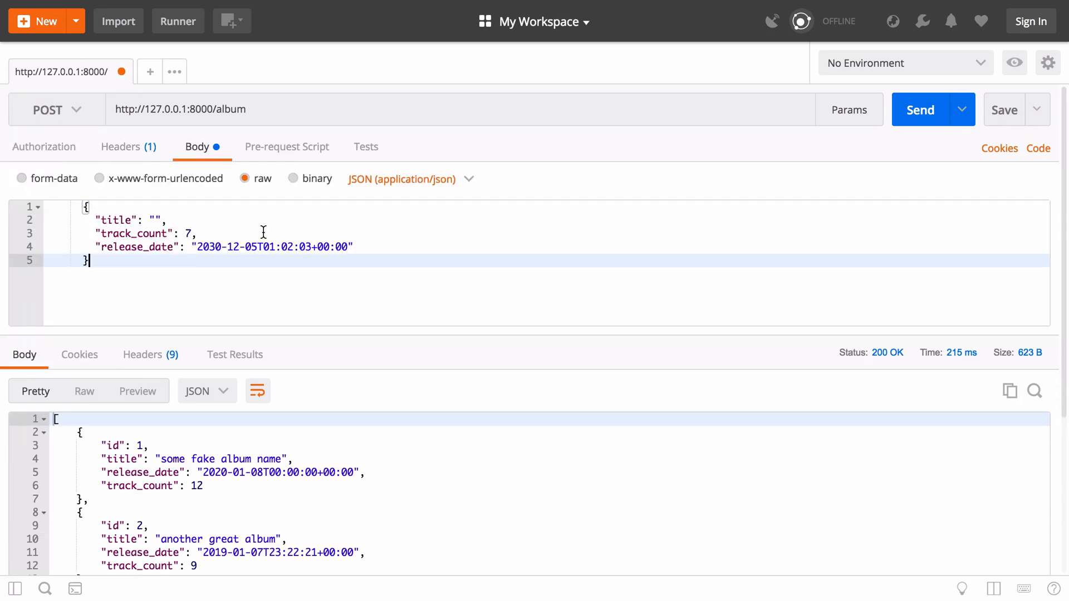
{"action": "left_click", "coordinate": [920, 109]}
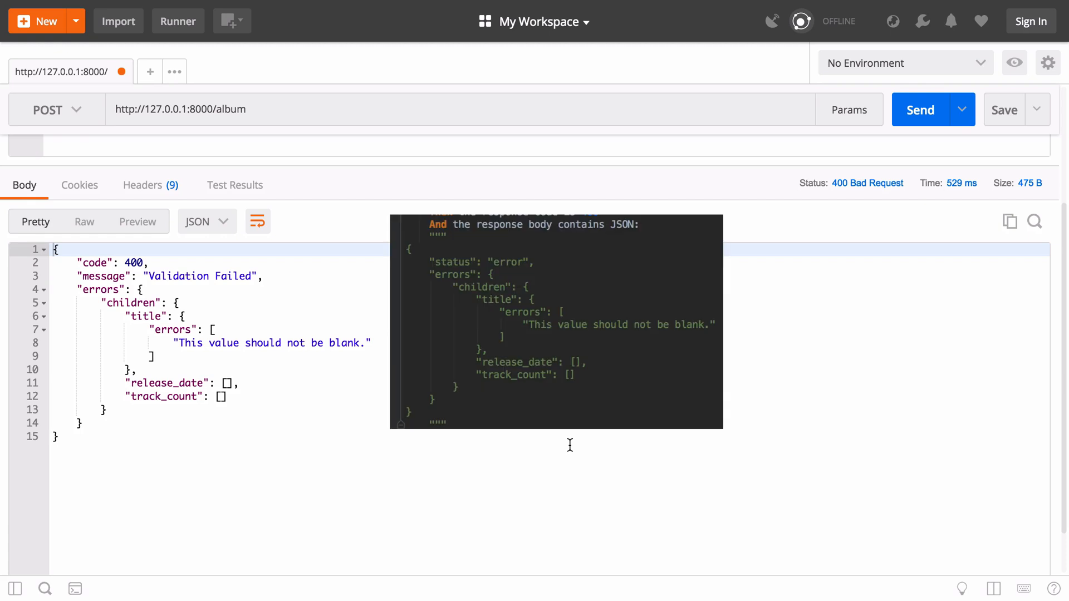
{"action": "mouse_move", "coordinate": [159, 264]}
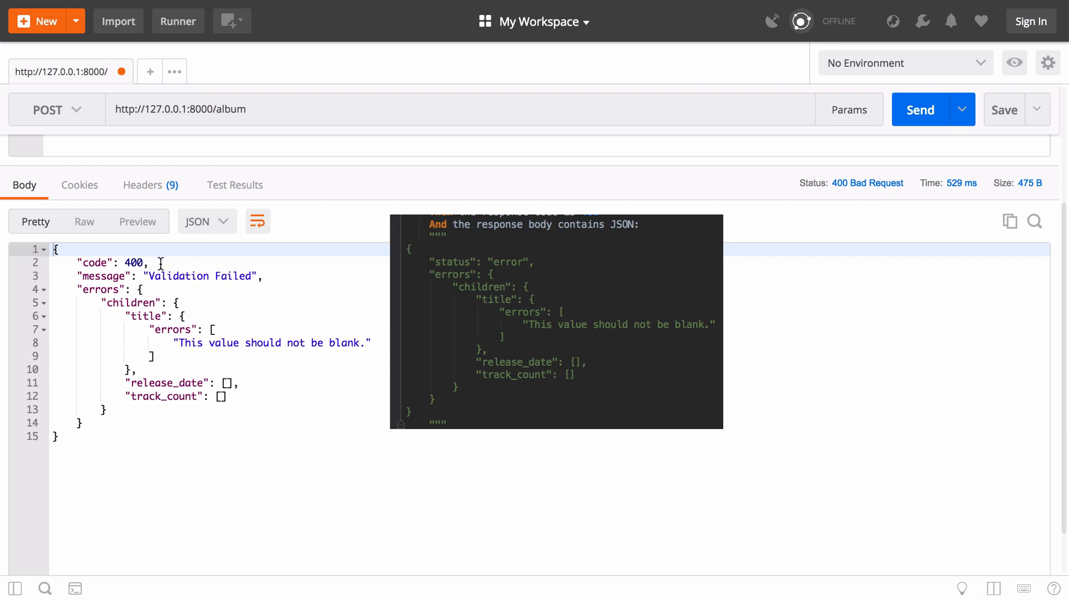
{"action": "double_click", "coordinate": [114, 262]}
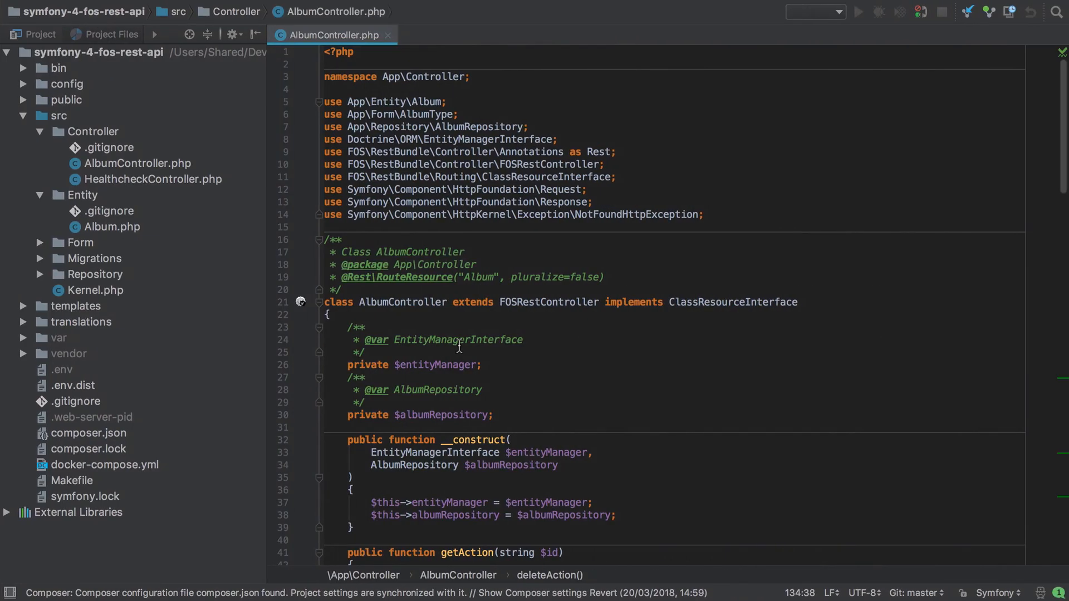
Open serializer.xml from vendor/friendsofsymfony/rest-bundle/Resources/config
{"action": "left_click", "coordinate": [68, 353]}
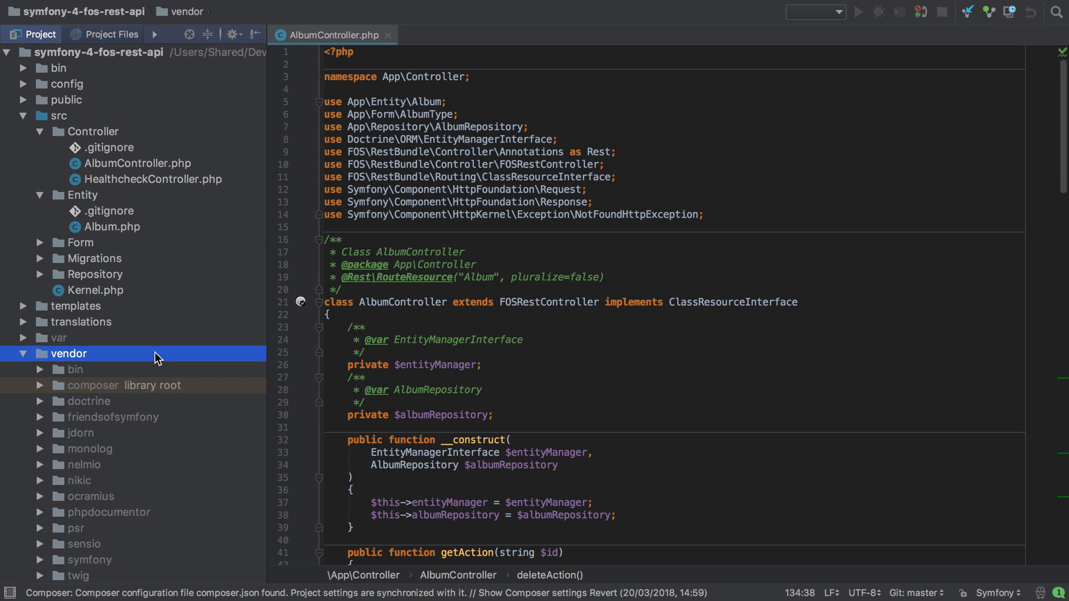
{"action": "mouse_move", "coordinate": [151, 407]}
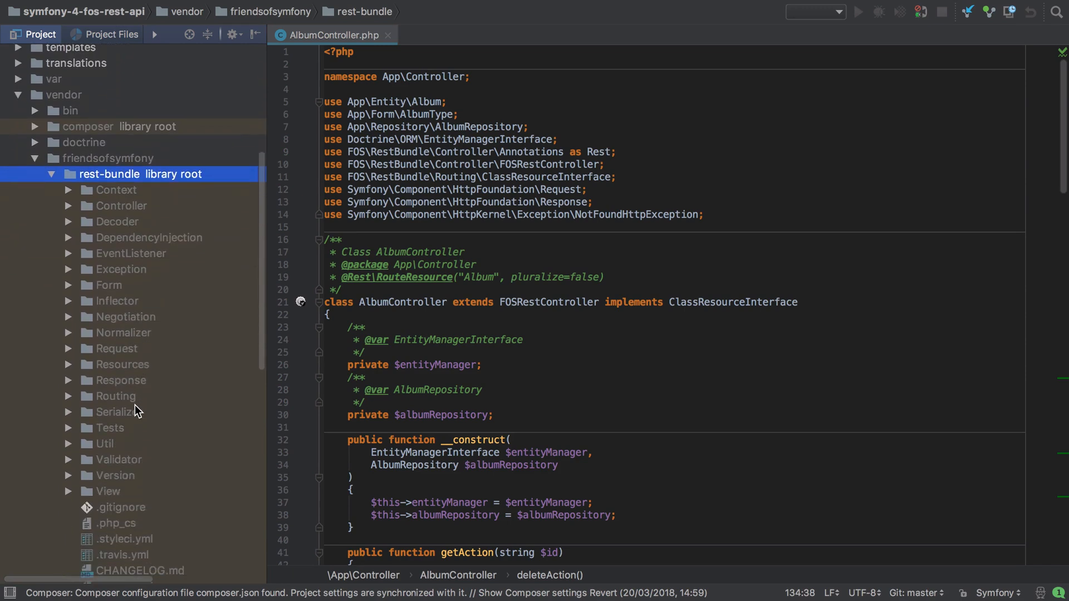
{"action": "left_click", "coordinate": [123, 365]}
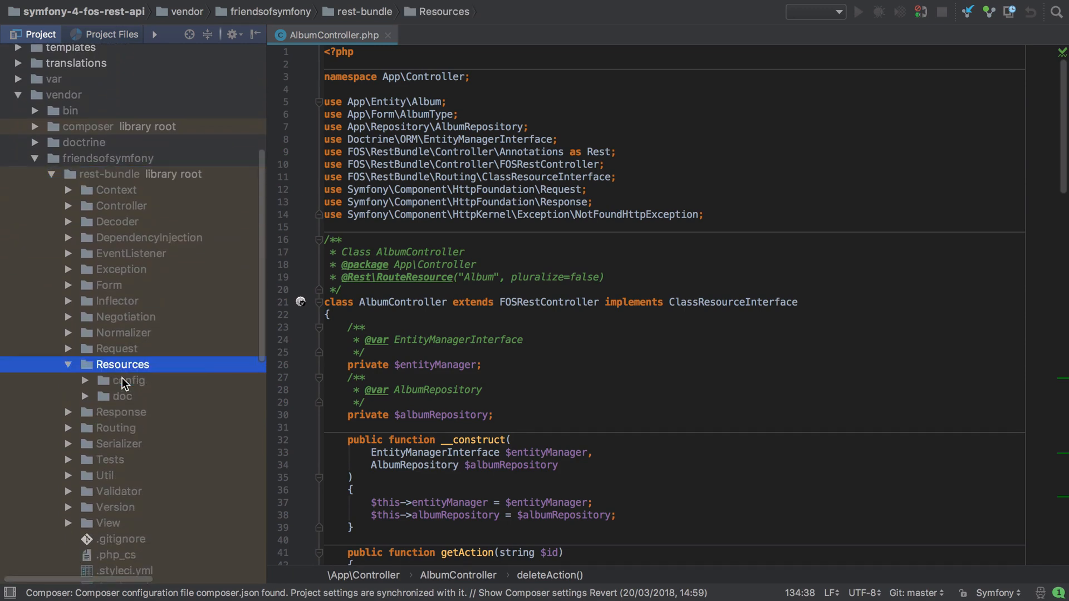
{"action": "left_click", "coordinate": [128, 380]}
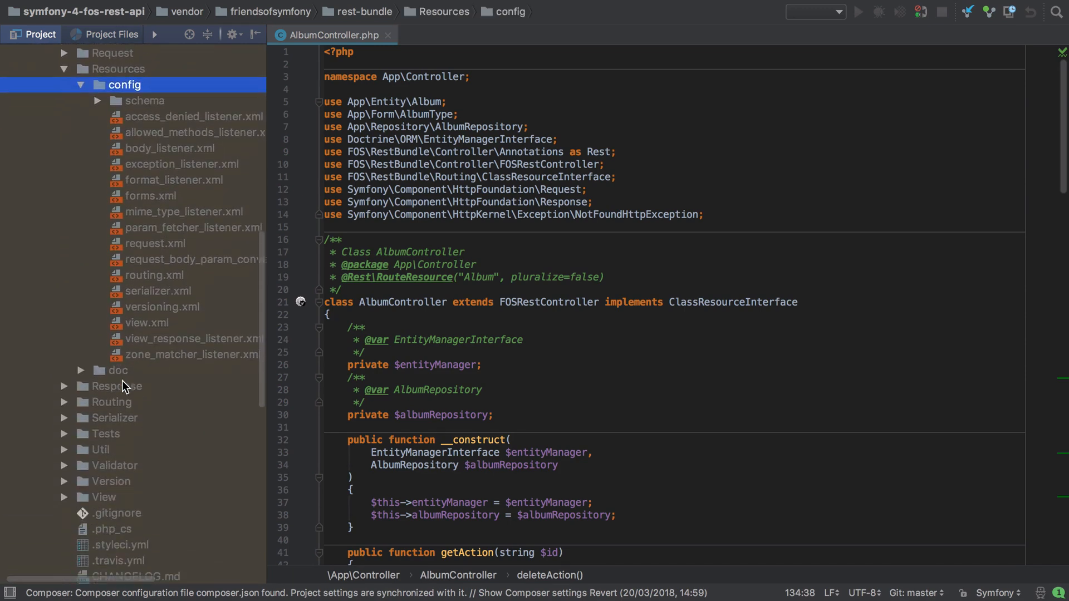
{"action": "double_click", "coordinate": [154, 289]}
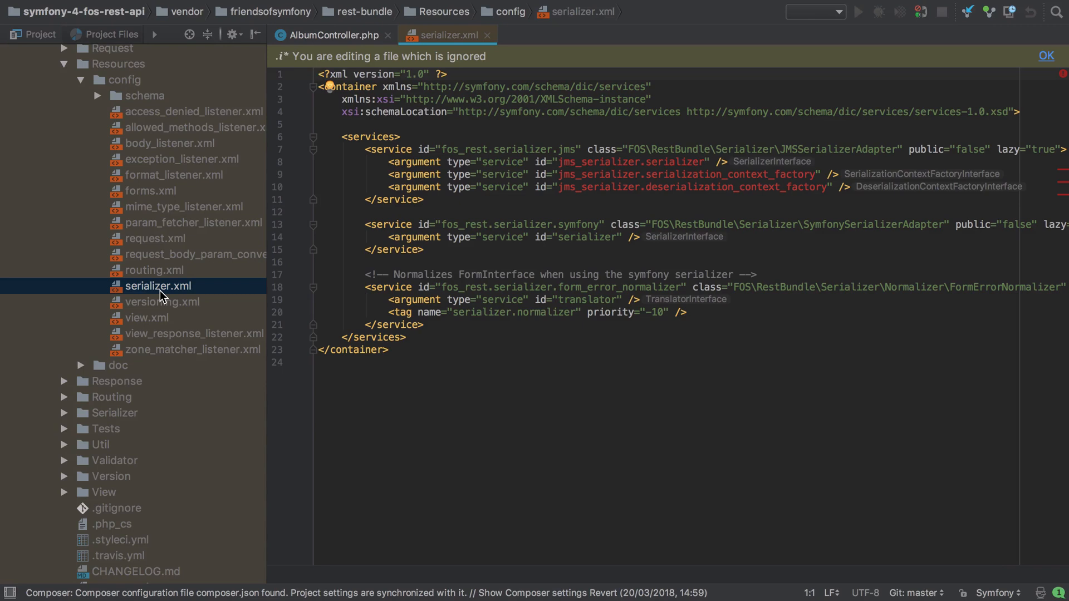
{"action": "scroll", "scroll_direction": "right", "scroll_amount": 3}
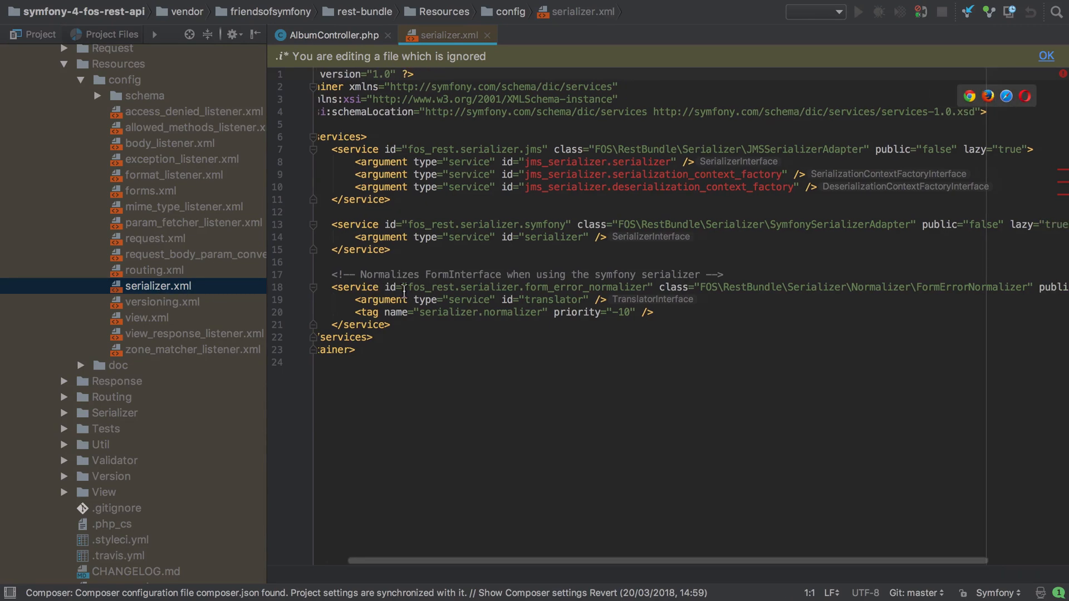
{"action": "scroll", "scroll_direction": "right", "scroll_amount": 3}
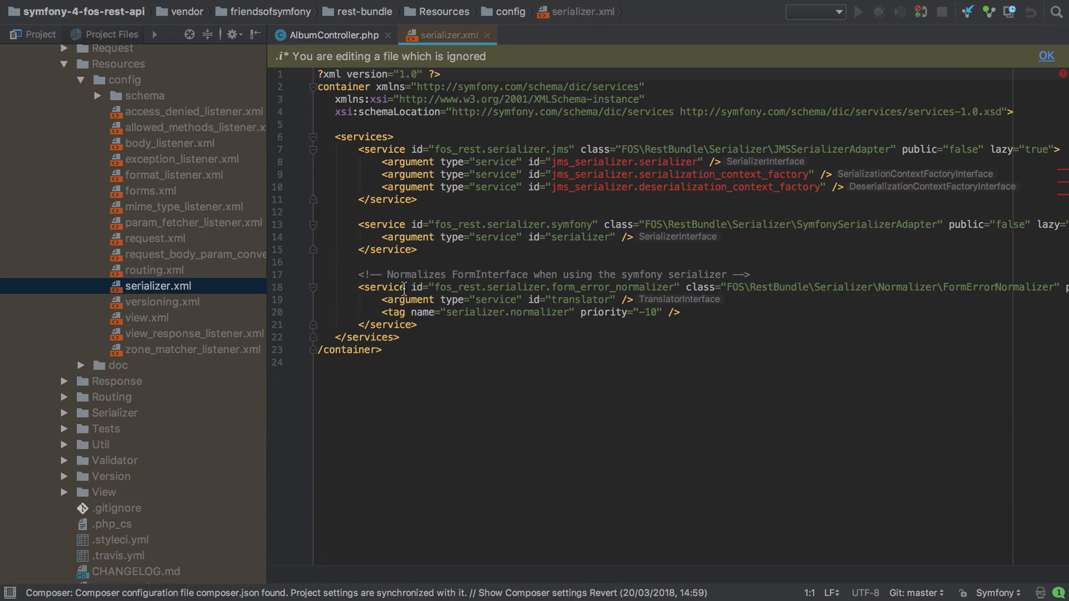
{"action": "left_click", "coordinate": [335, 8]}
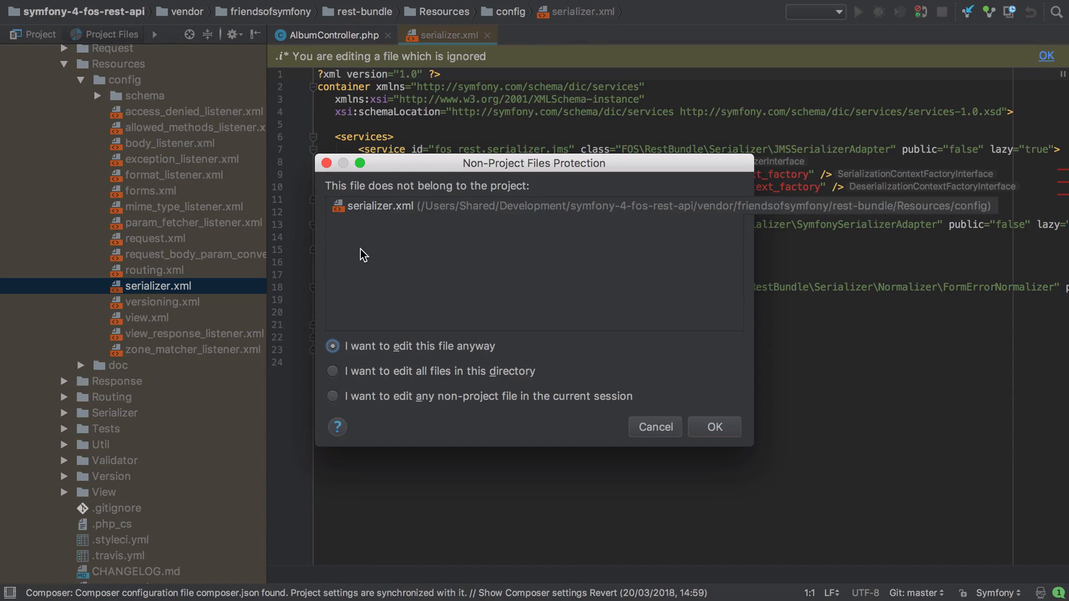
{"action": "left_click", "coordinate": [714, 427]}
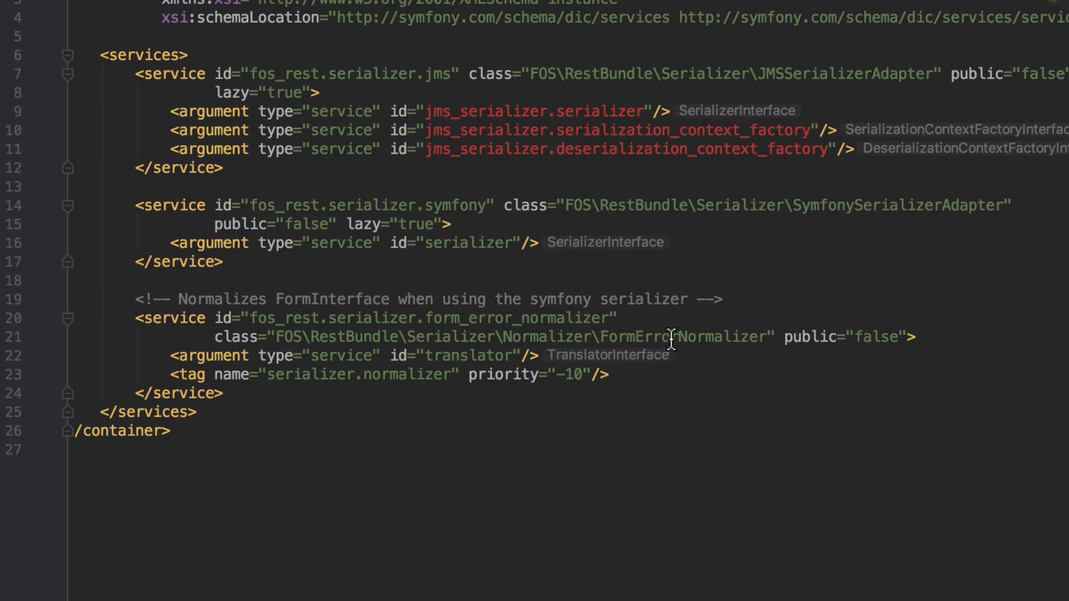
{"action": "double_click", "coordinate": [682, 336]}
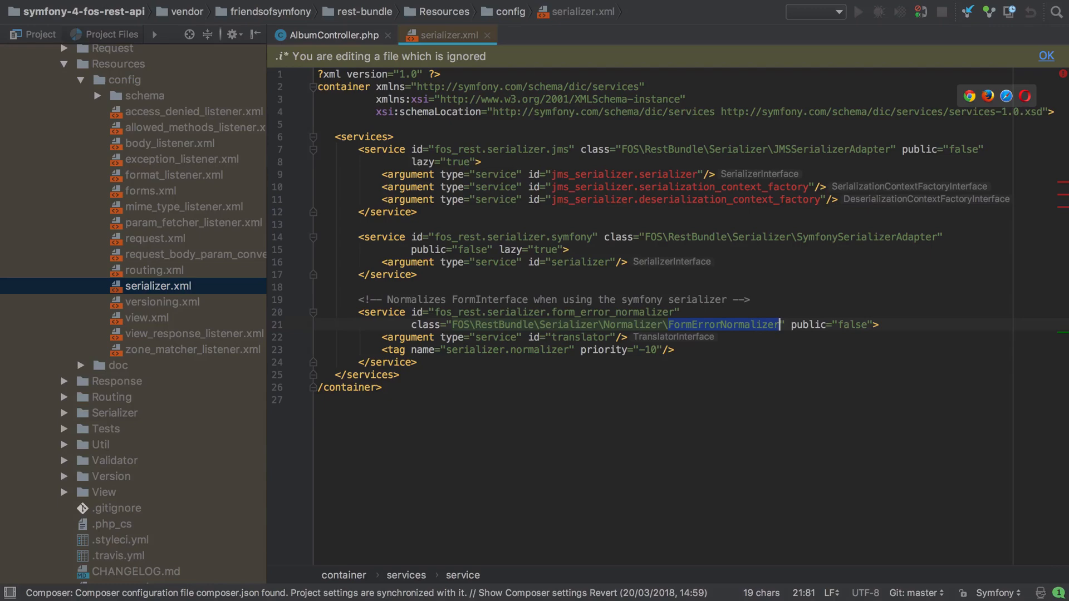
Read FormErrorNormalizer's normalize() code/message/errors array, then return to serializer.xml
{"action": "key", "text": "shift shift"}
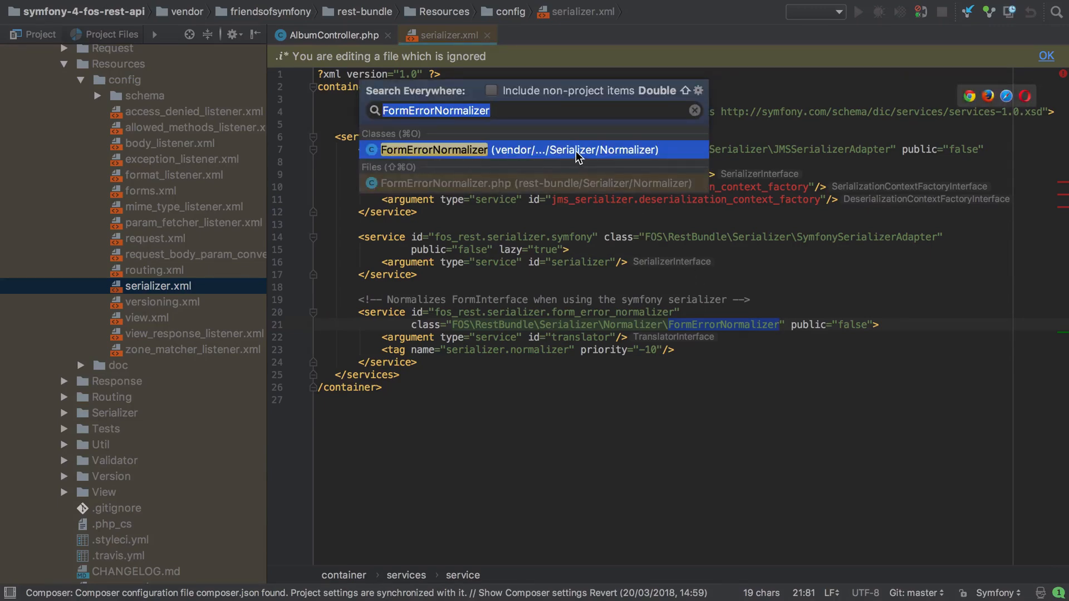
{"action": "left_click", "coordinate": [434, 149]}
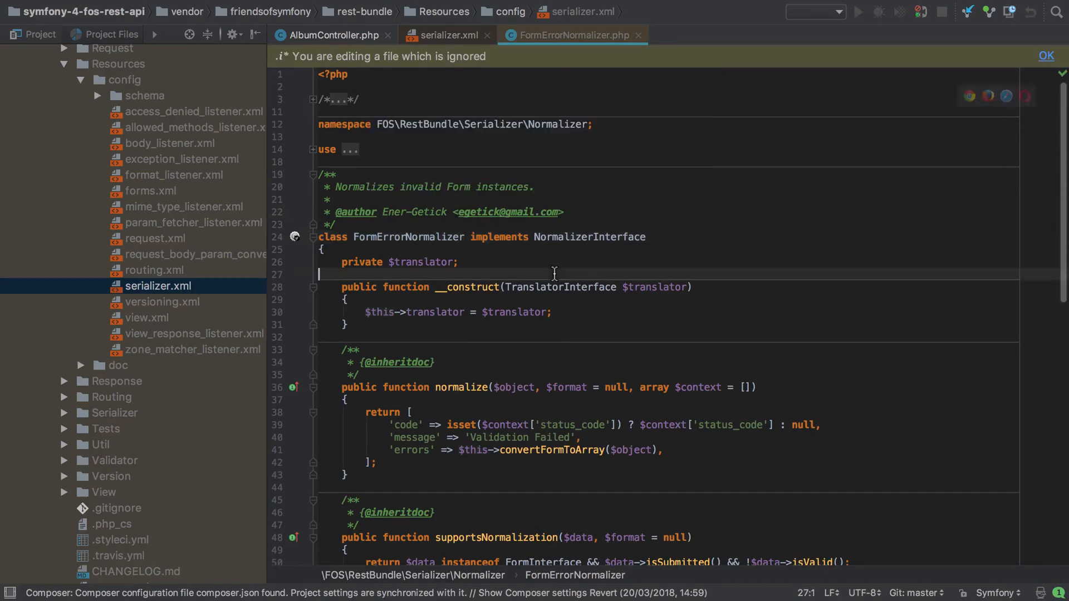
{"action": "scroll", "scroll_direction": "down", "scroll_amount": 3}
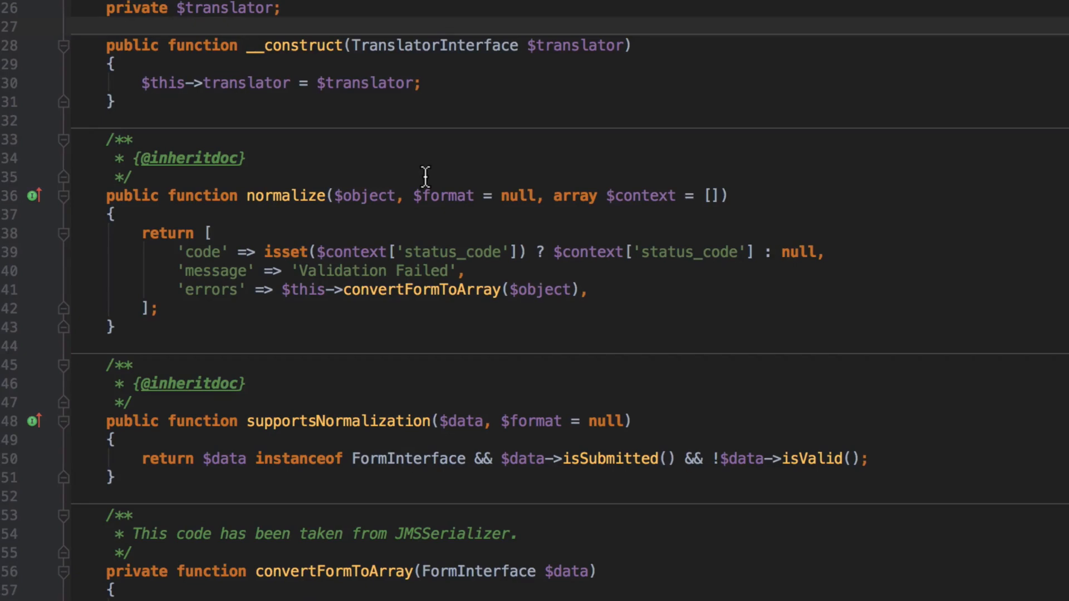
{"action": "double_click", "coordinate": [214, 271]}
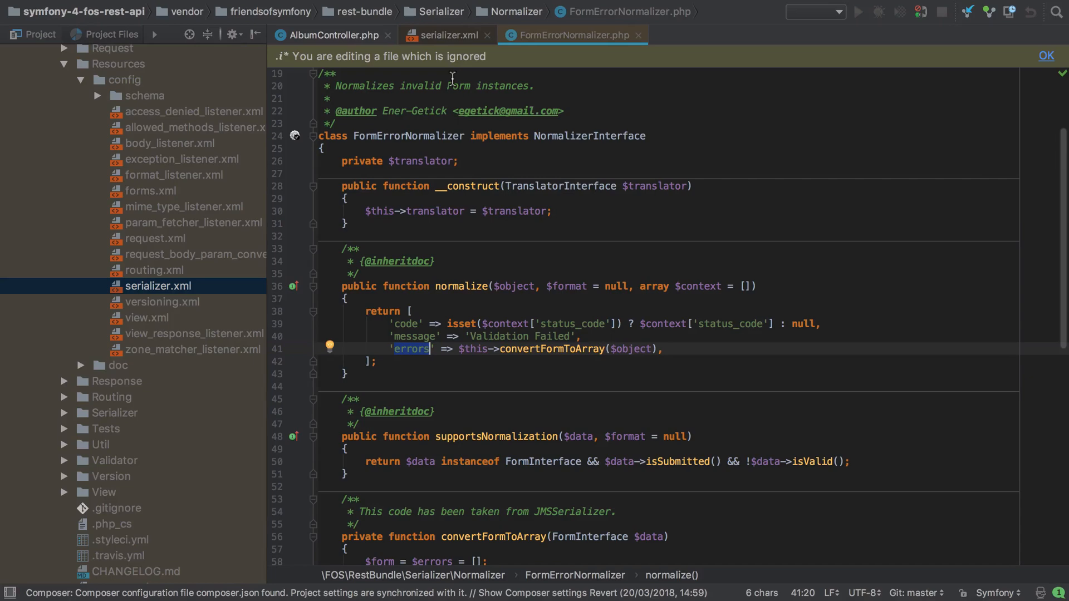
{"action": "left_click", "coordinate": [443, 34]}
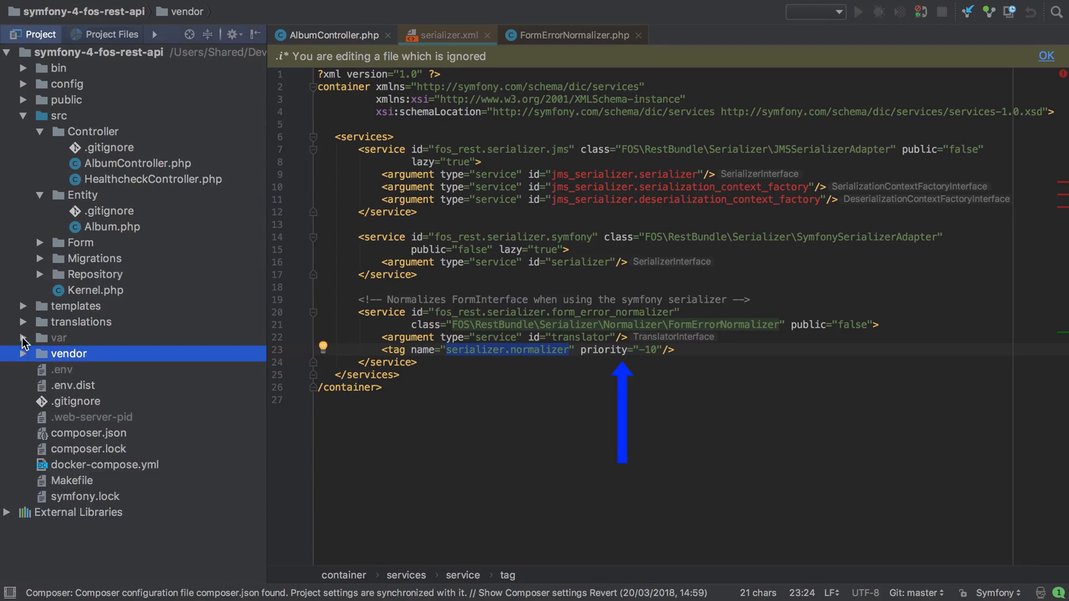
Open var/cache/dev srcDevDebugProjectContainer.xml and step through its serializer.normalizer matches
{"action": "left_click", "coordinate": [23, 337]}
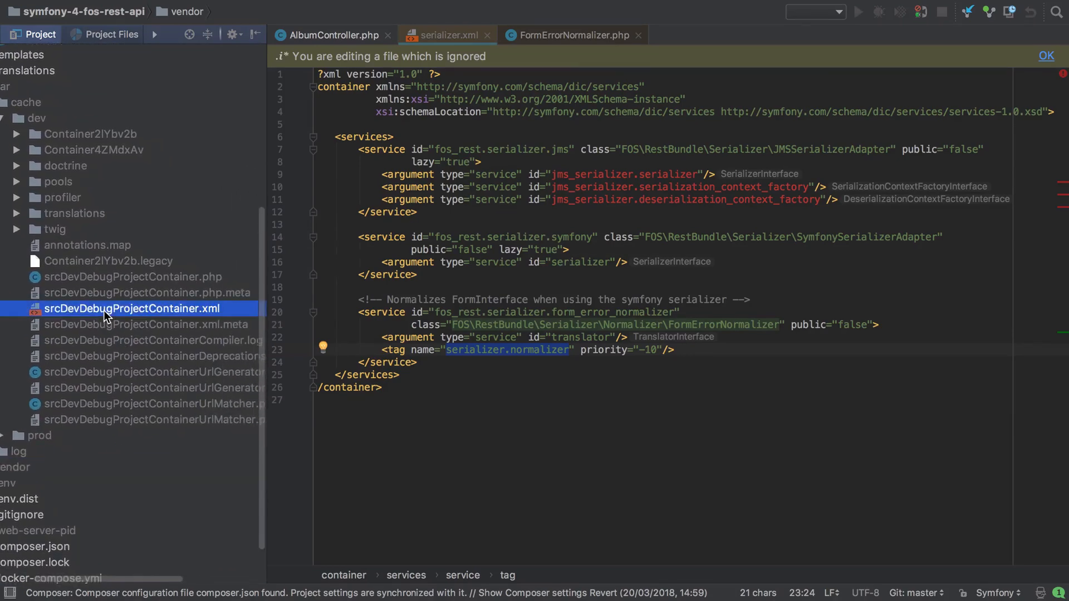
{"action": "double_click", "coordinate": [131, 308]}
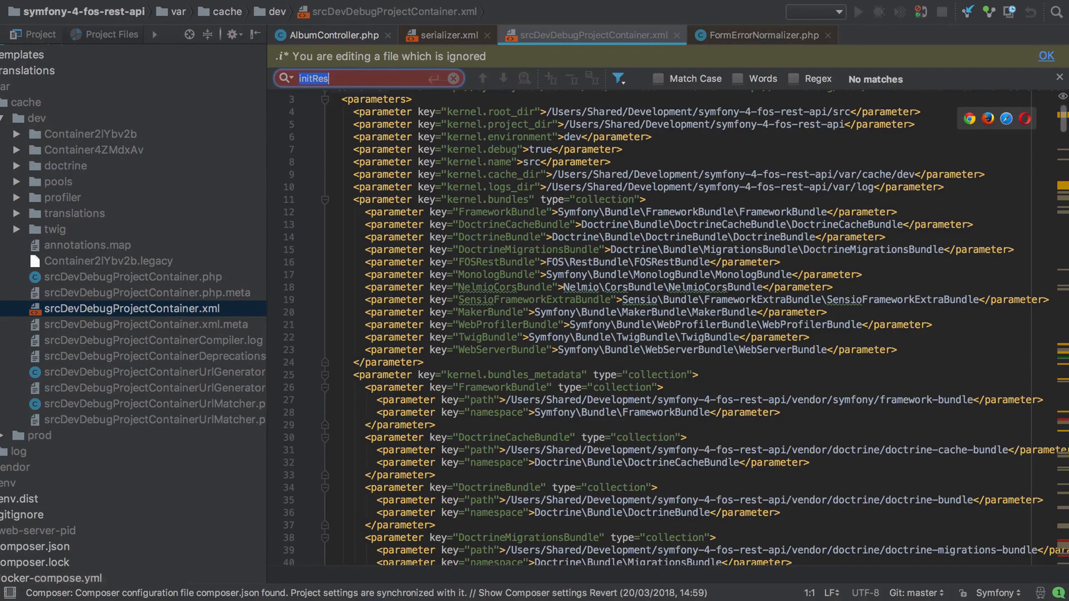
{"action": "type", "text": "serializer.normalizer.service"}
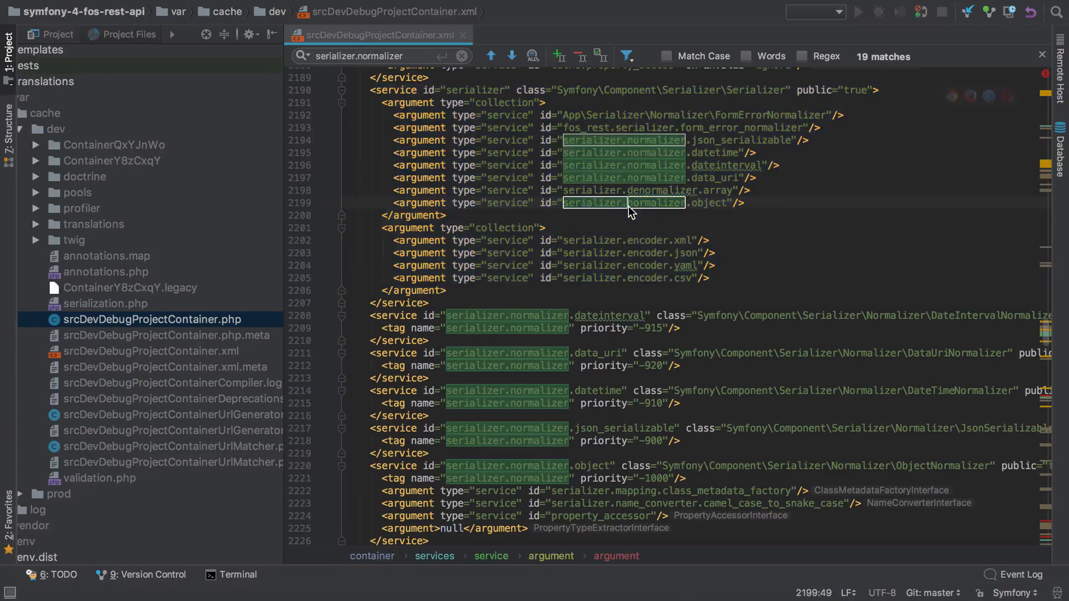
{"action": "double_click", "coordinate": [503, 228]}
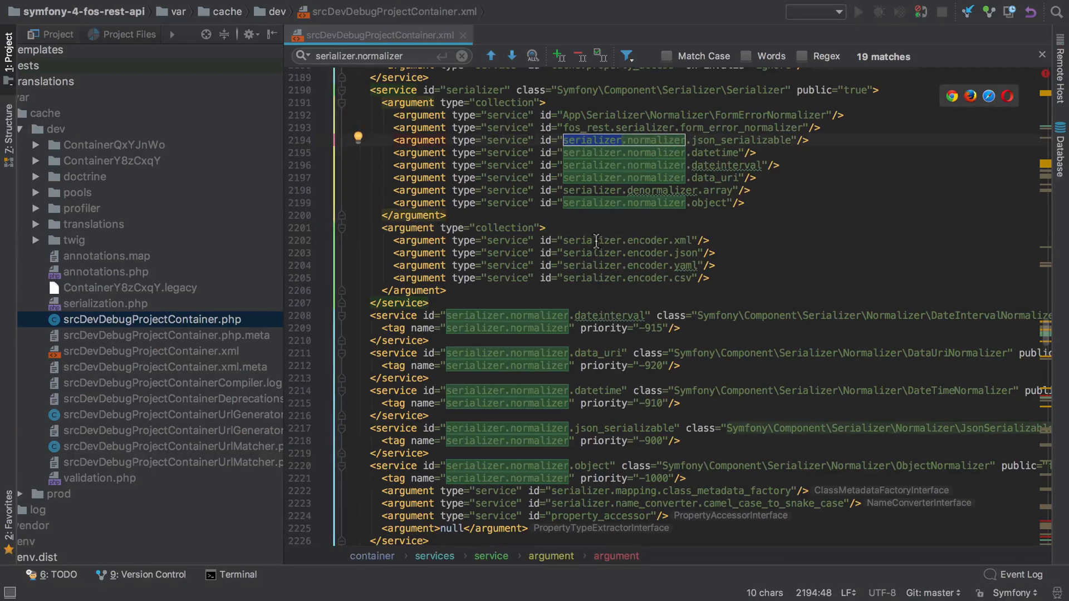
{"action": "double_click", "coordinate": [646, 240]}
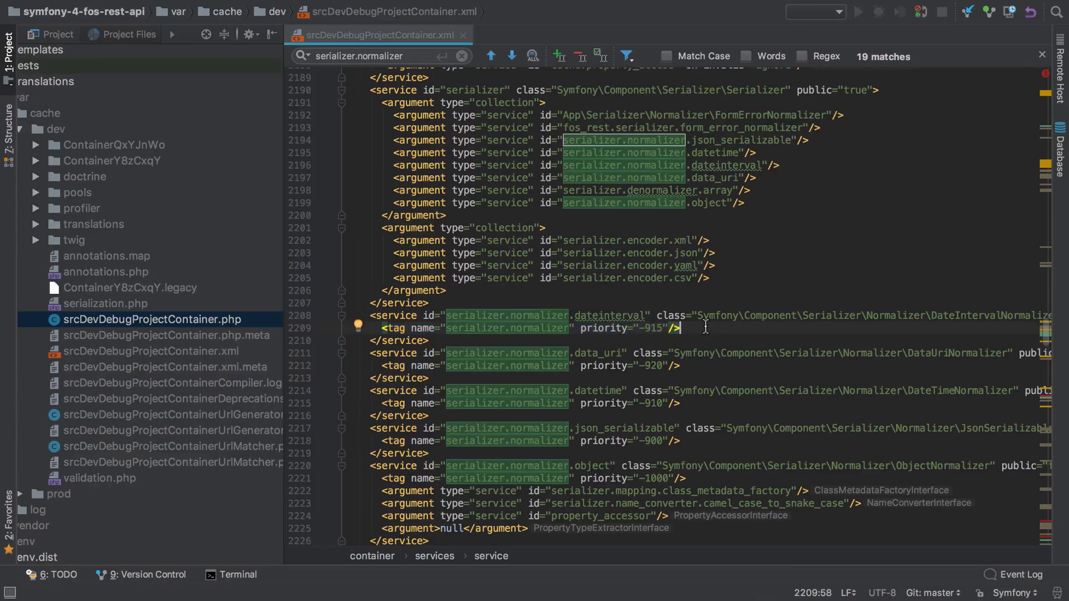
{"action": "left_click", "coordinate": [511, 55]}
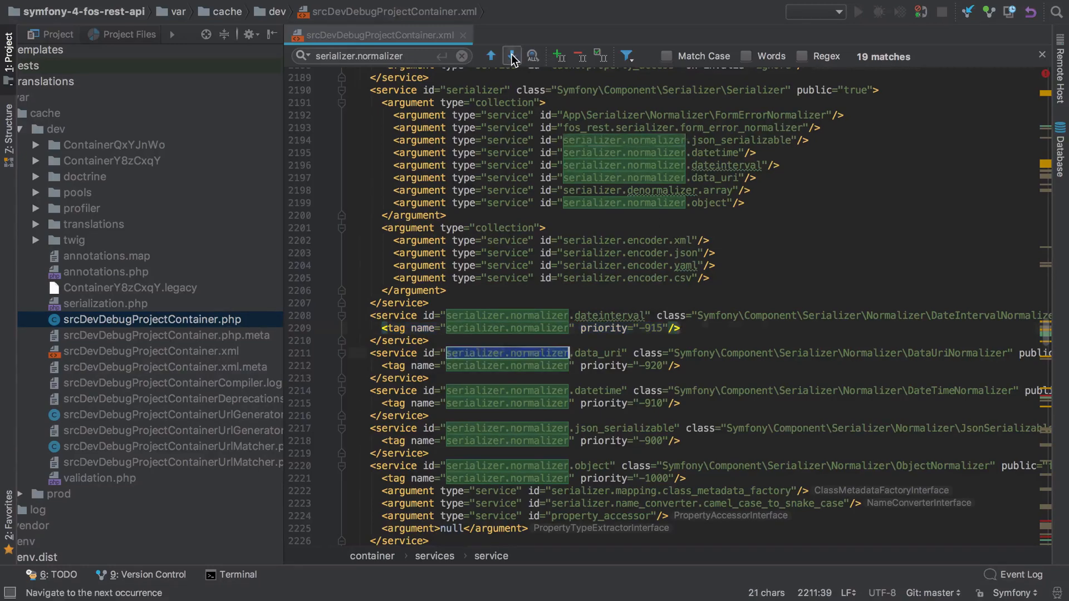
{"action": "left_click", "coordinate": [511, 55]}
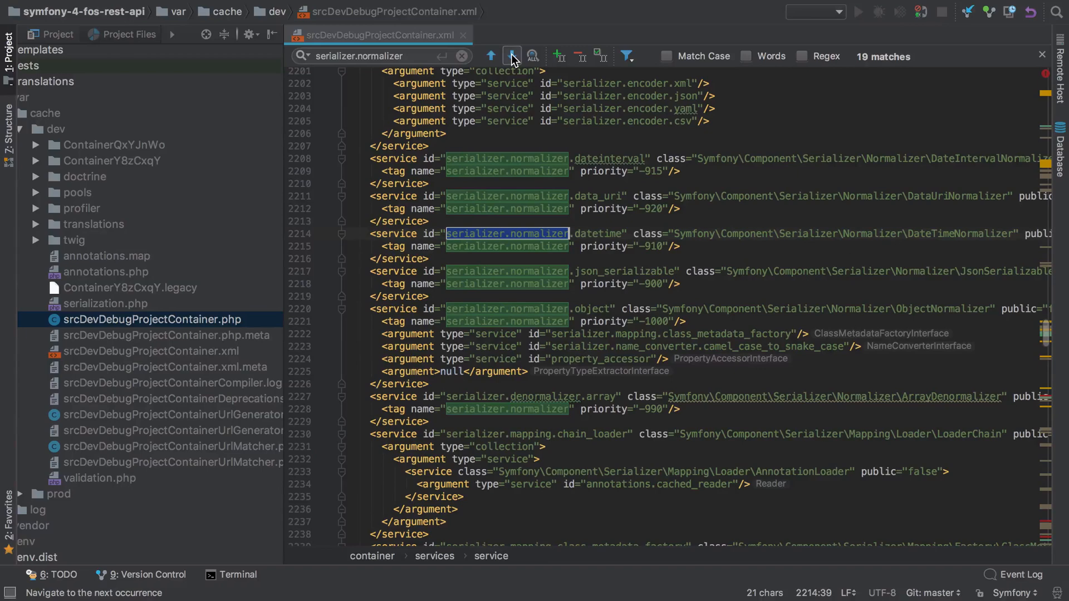
{"action": "left_click", "coordinate": [510, 56]}
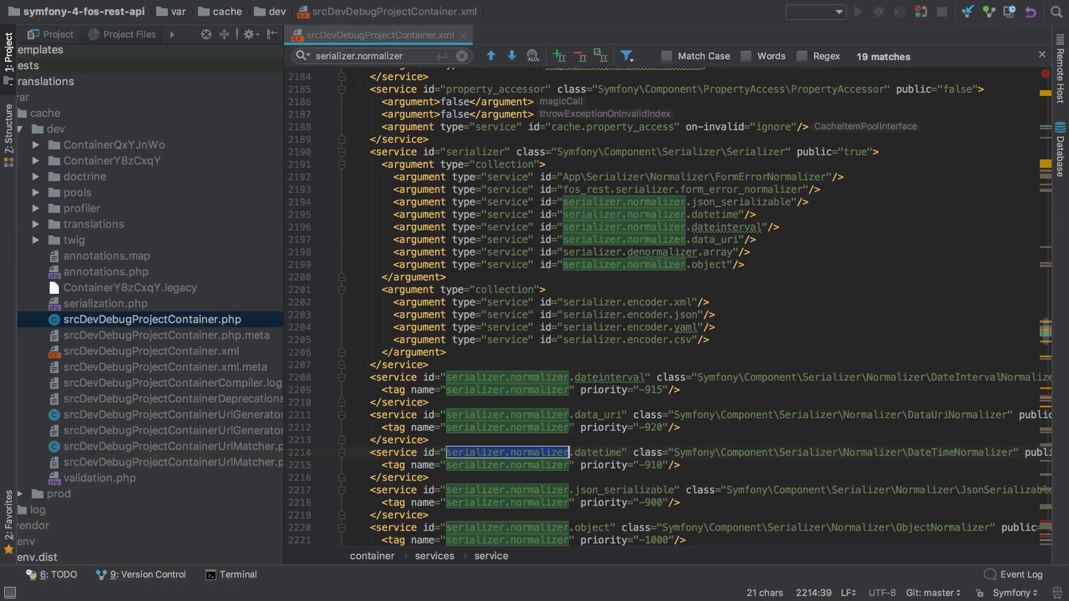
{"action": "key", "text": "shift shift"}
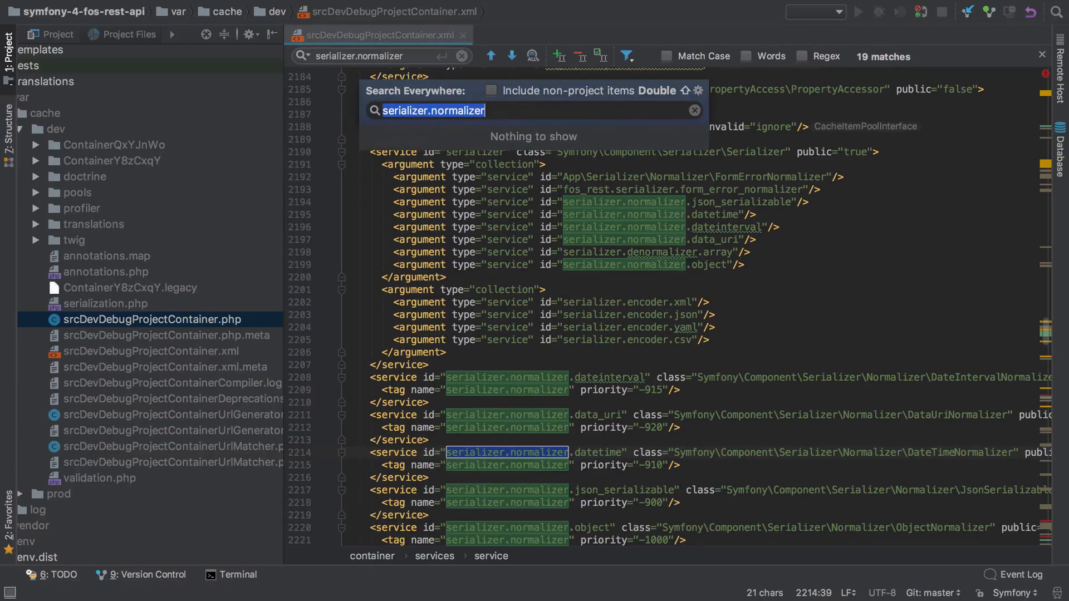
Open and scroll through SerializerPass.php, then jump to the next container XML match
{"action": "type", "text": "SerializerPa"}
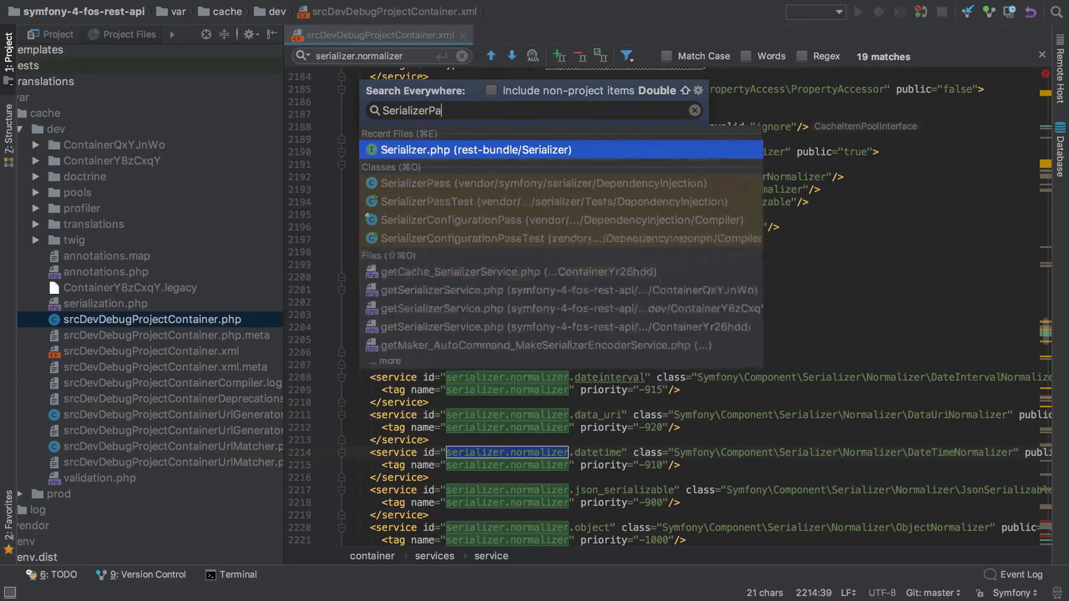
{"action": "left_click", "coordinate": [476, 150]}
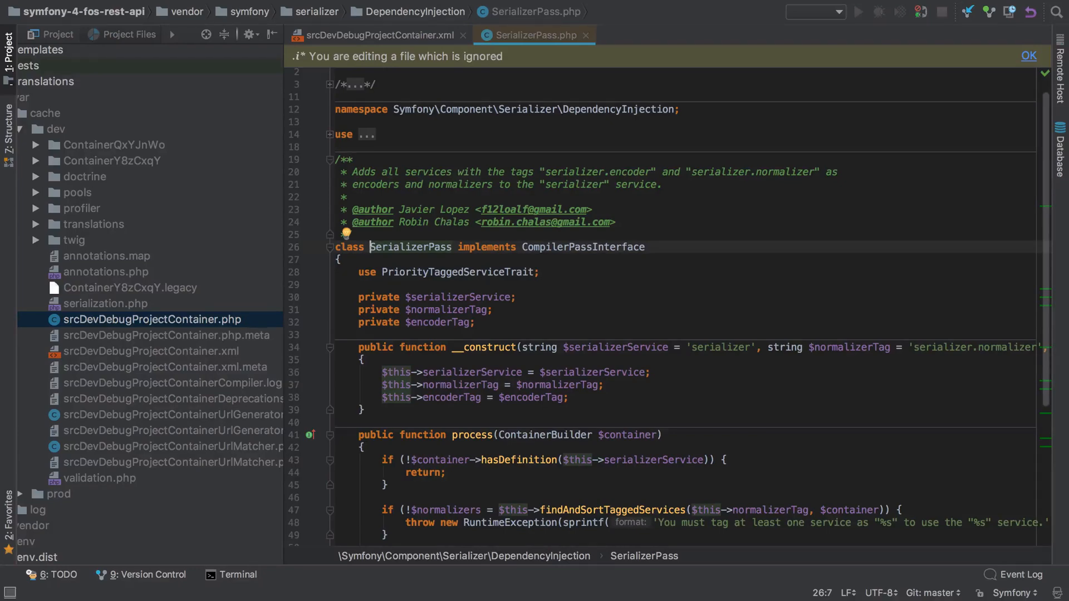
{"action": "scroll", "scroll_direction": "down", "scroll_amount": 3}
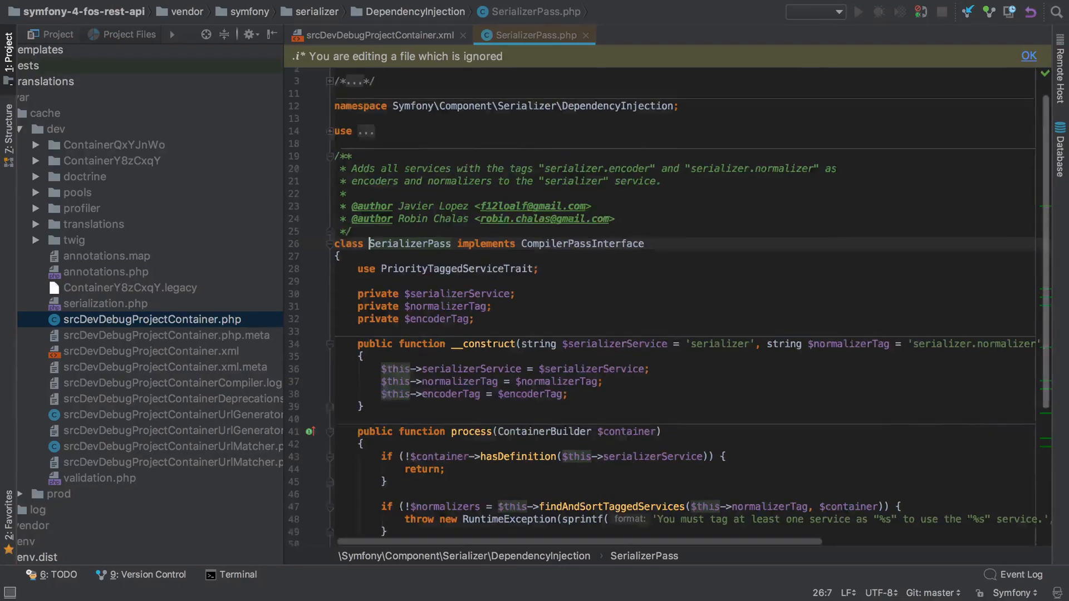
{"action": "scroll", "scroll_direction": "down", "scroll_amount": 3}
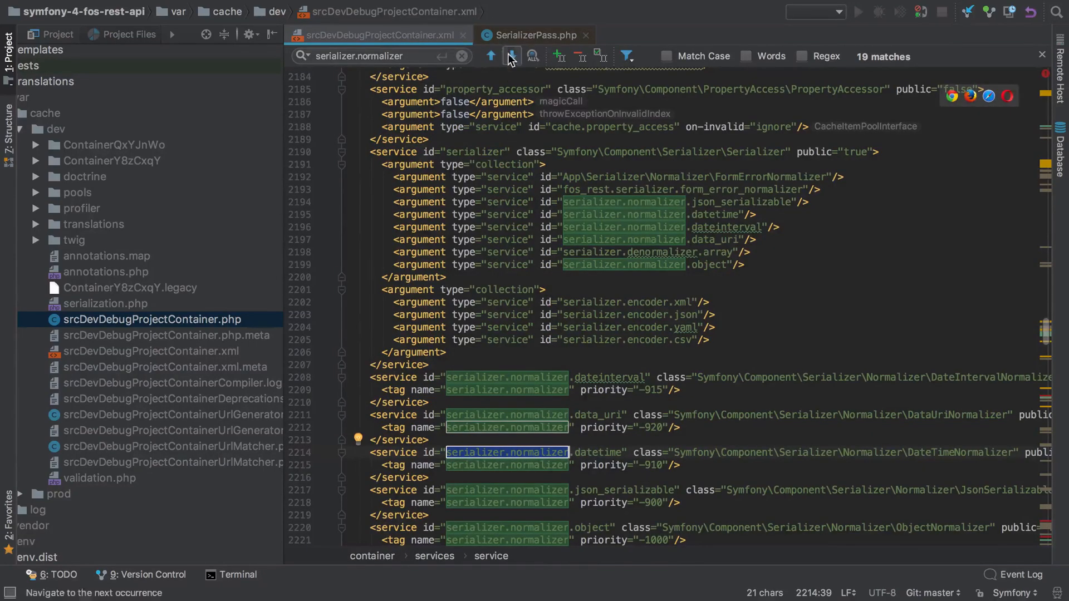
{"action": "left_click", "coordinate": [532, 34]}
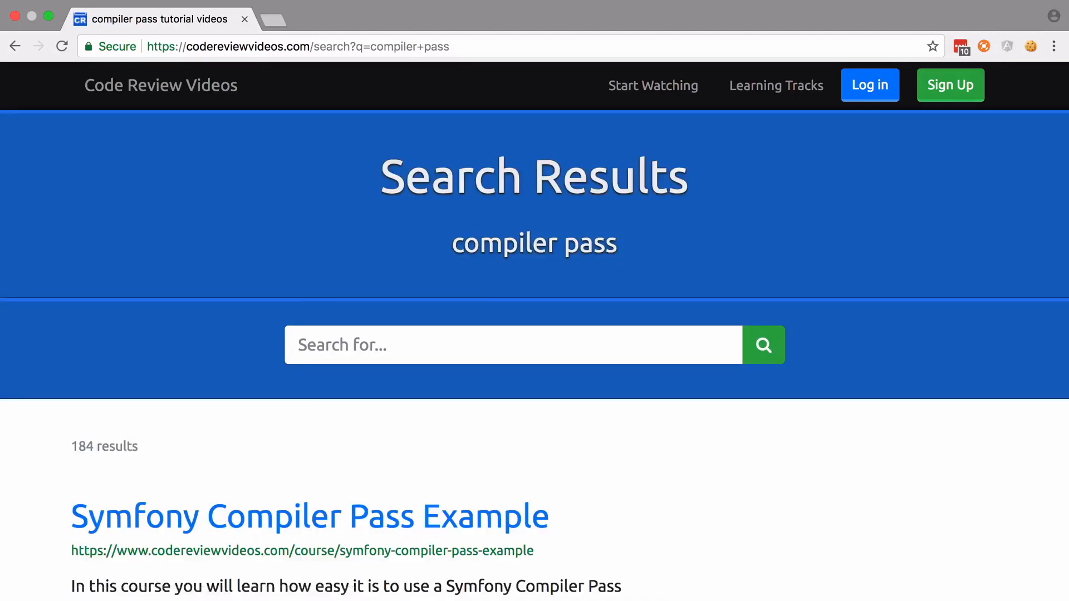
Browse the codereviewvideos.com 'compiler pass' search results in Chrome
{"action": "scroll", "scroll_direction": "down", "scroll_amount": 3}
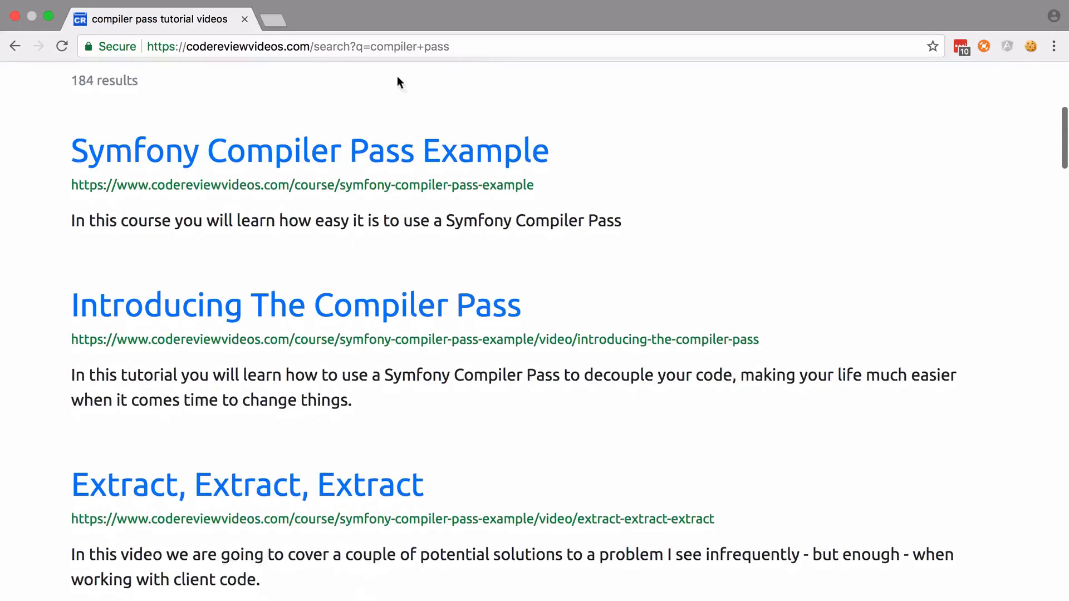
{"action": "left_click", "coordinate": [309, 151]}
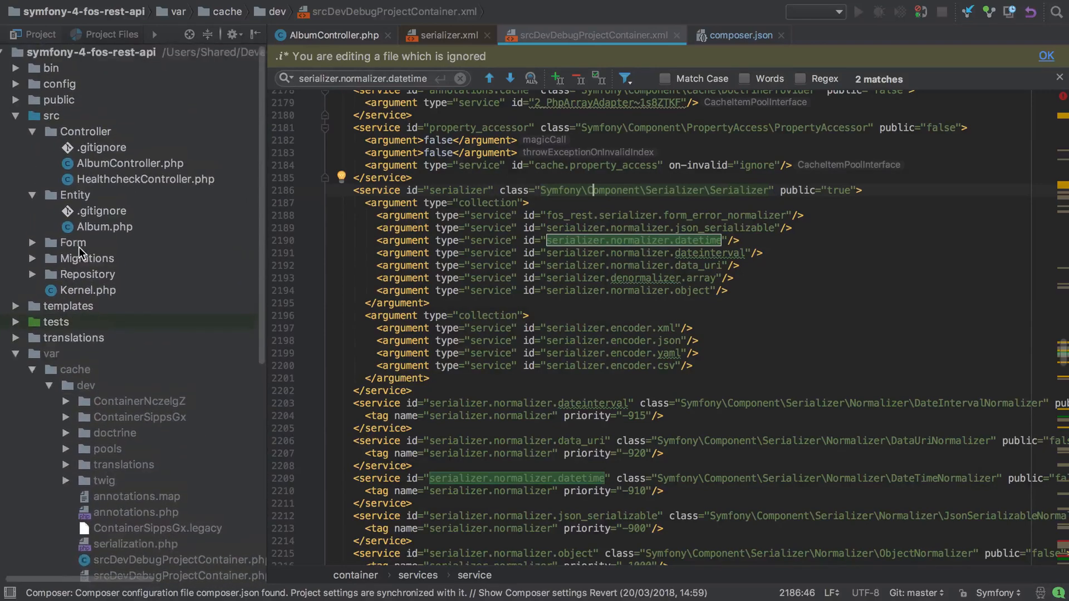
Create src/Serializer/Normalizer/FormErrorNormalizer.php using New > File on the src folder
{"action": "right_click", "coordinate": [52, 115]}
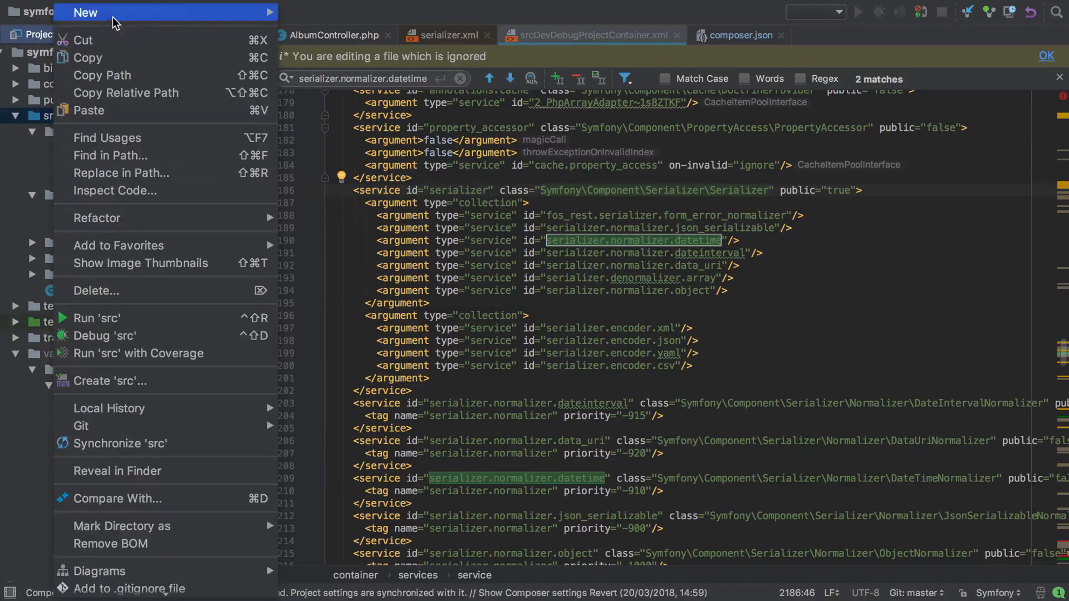
{"action": "left_click", "coordinate": [84, 13]}
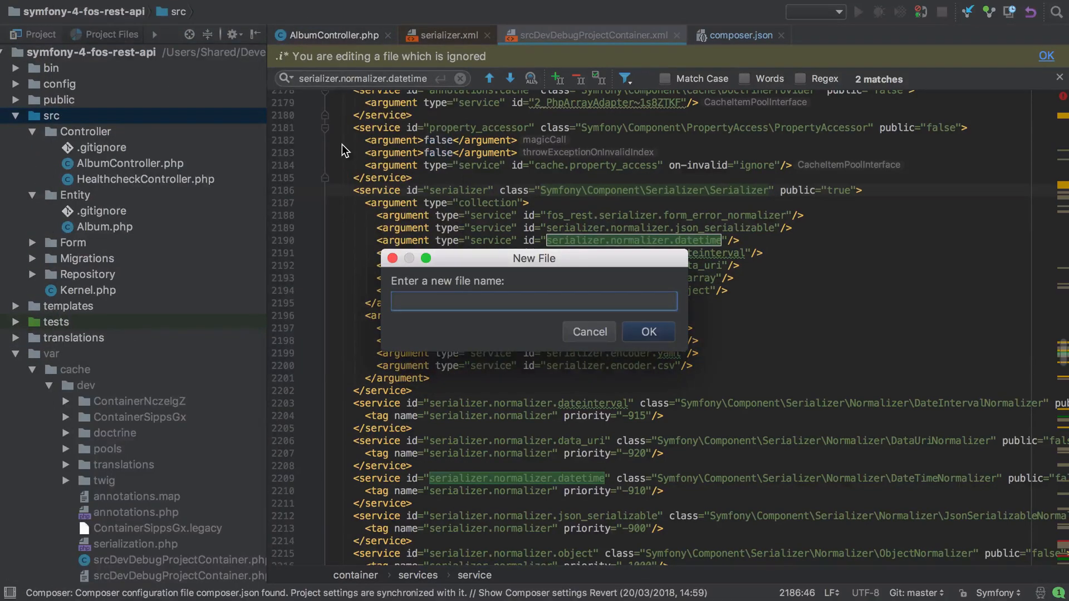
{"action": "type", "text": "Serializer/Normalizer/"}
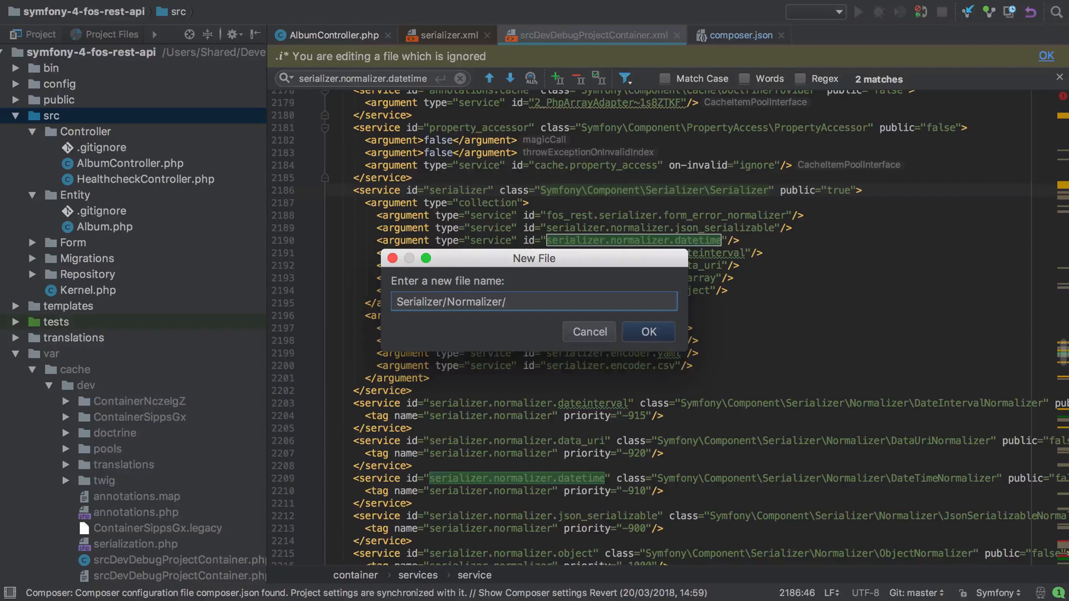
{"action": "type", "text": "FormErrorNormal"}
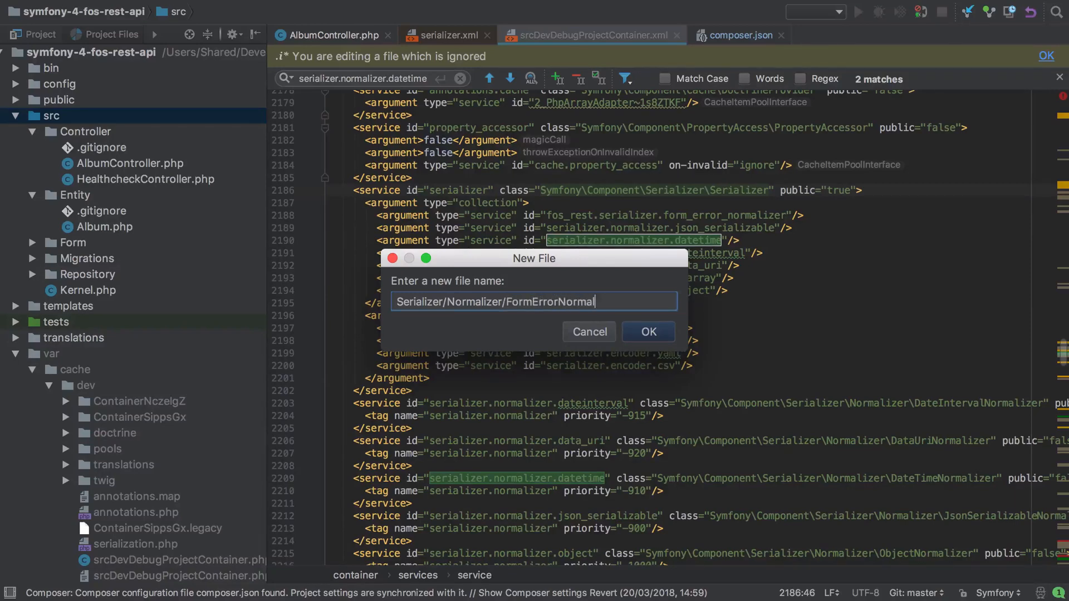
{"action": "left_click", "coordinate": [646, 332]}
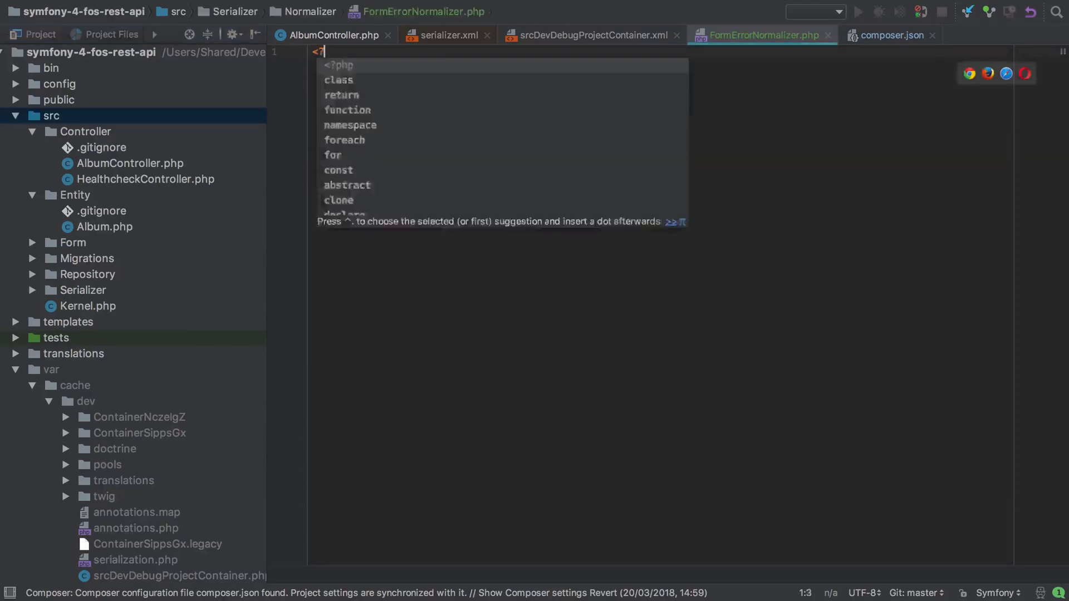
Declare namespace App\Serializer\Normalizer and a FormErrorNormalizer class
{"action": "type", "text": "namespace App\\"}
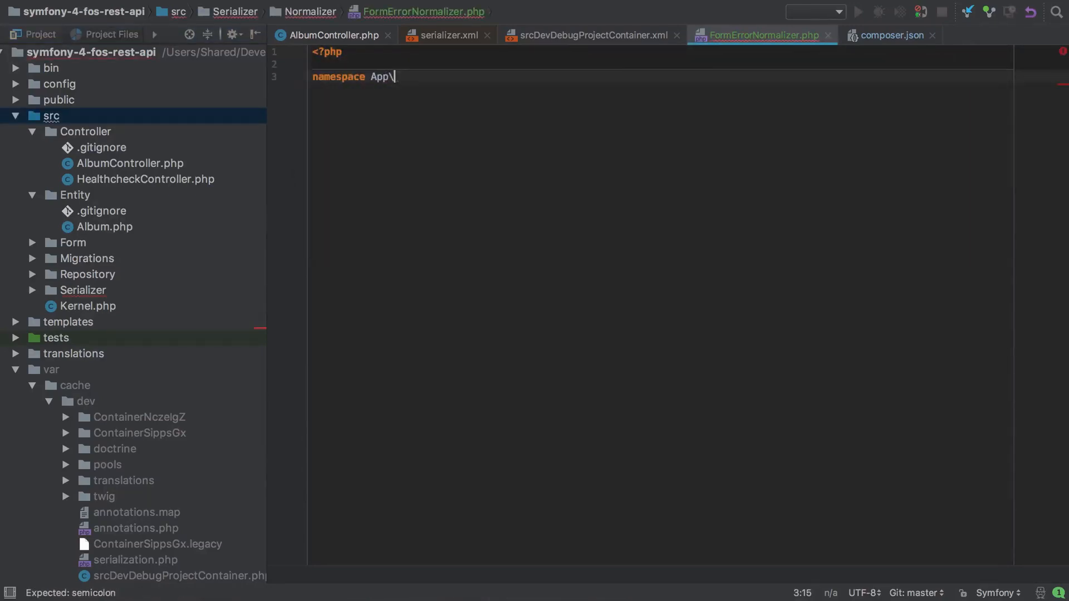
{"action": "type", "text": "Serializer\\Normalis"}
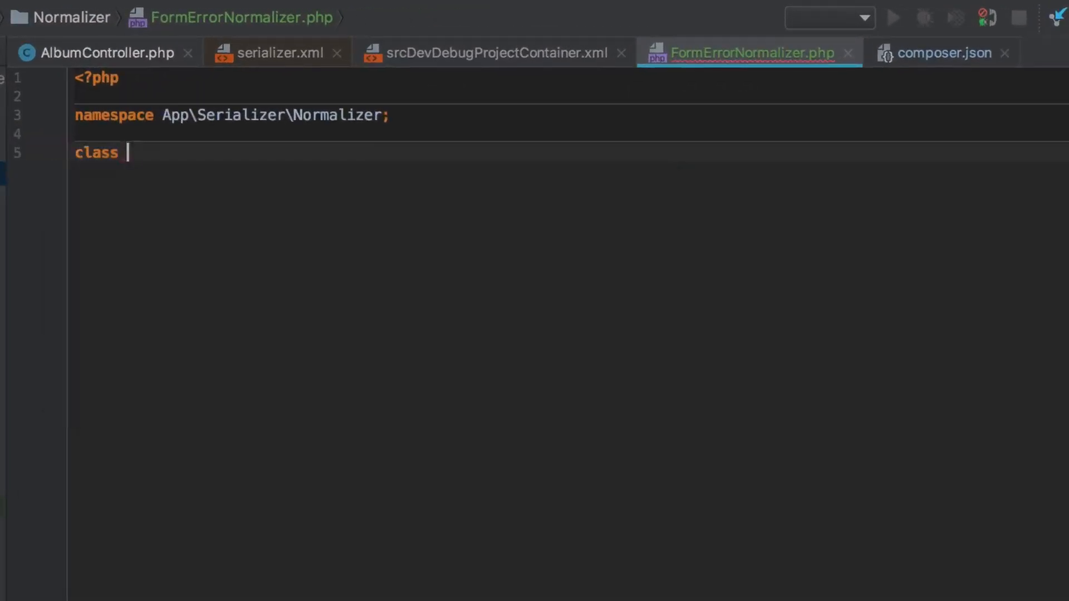
{"action": "type", "text": "FormErrorNormalizer"}
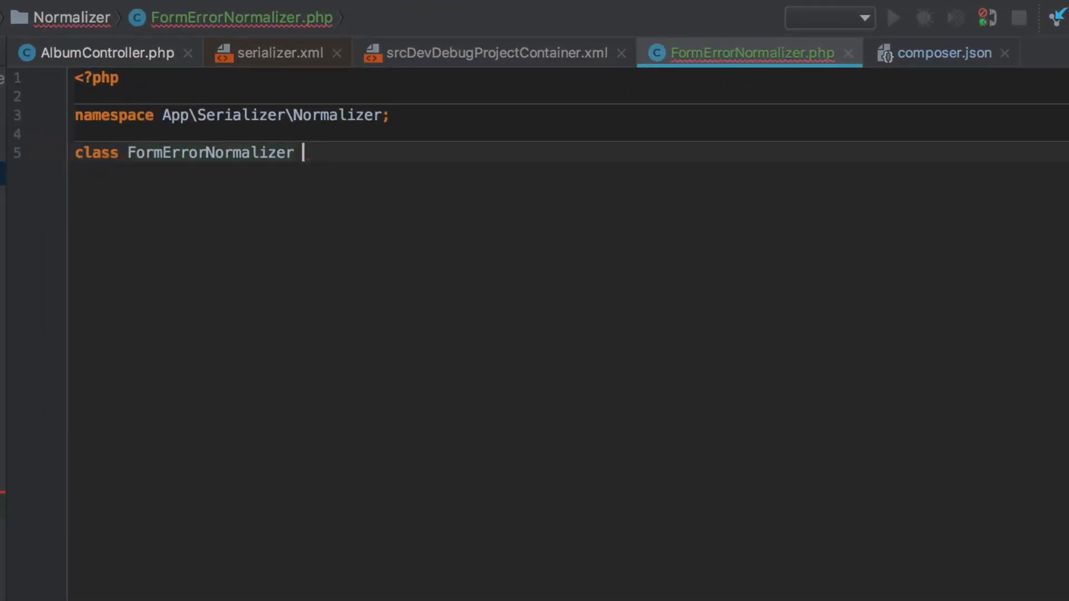
Extend FOSRestBundle's FormErrorNormalizer, aliased as FosRestFormErrorNormalizer, and open the class body
{"action": "type", "text": "extends"}
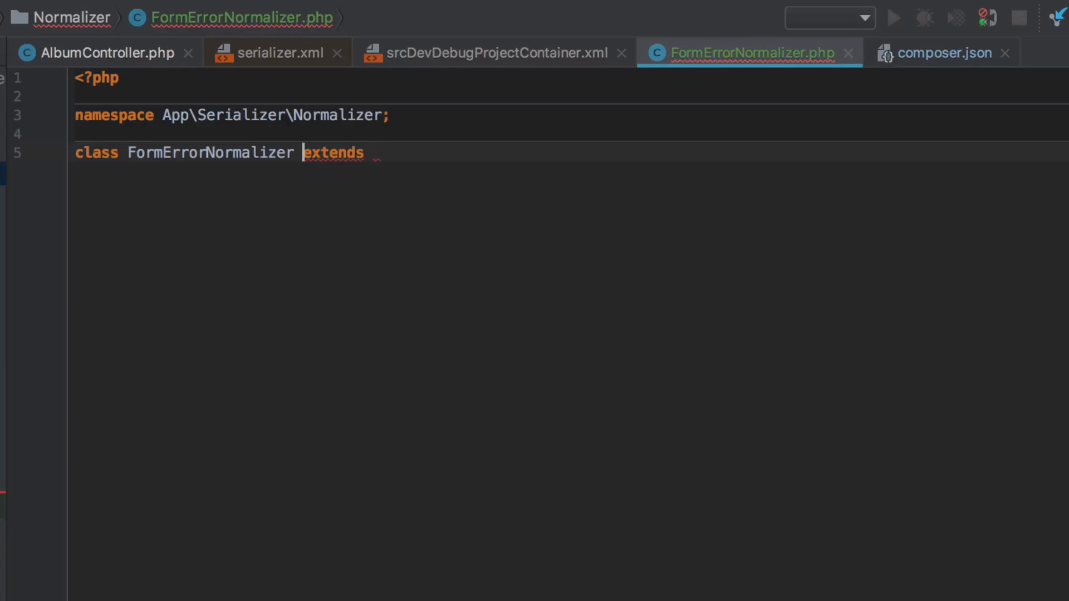
{"action": "type", "text": "1"}
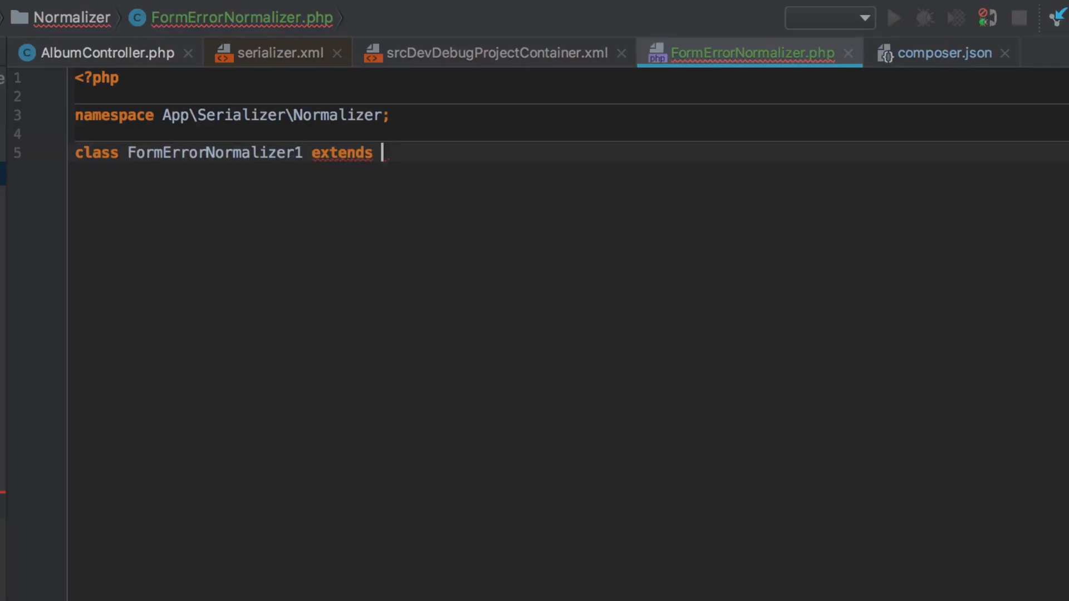
{"action": "type", "text": "FormErro"}
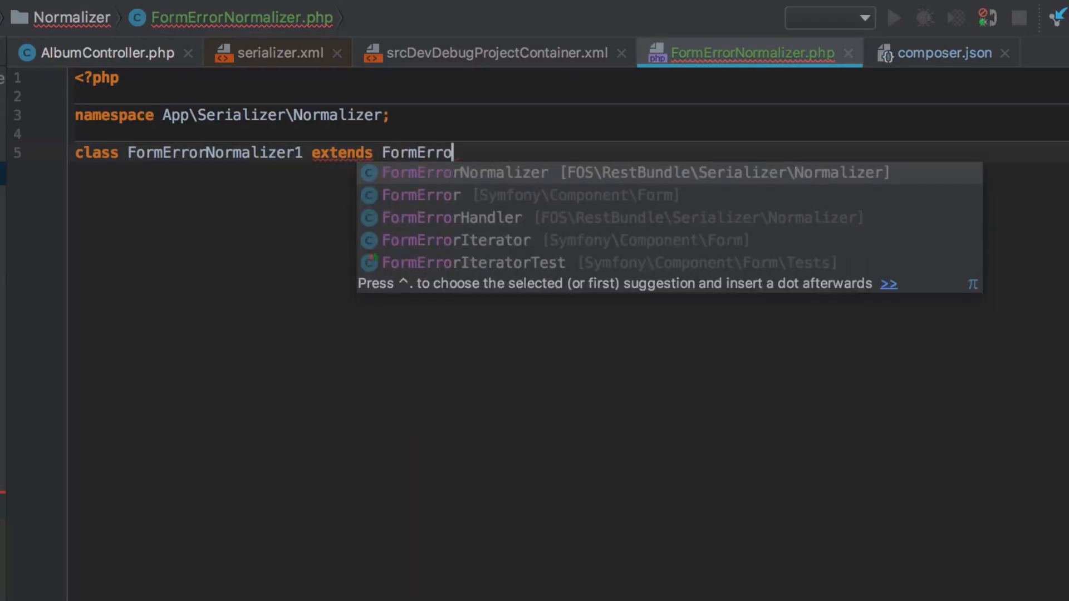
{"action": "left_click", "coordinate": [463, 172]}
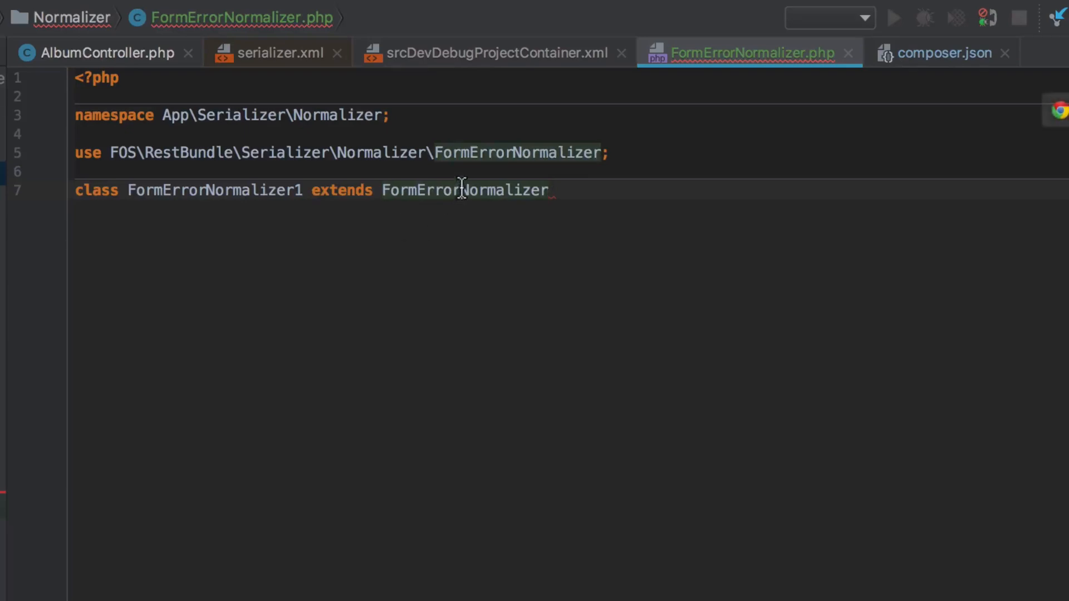
{"action": "type", "text": "as"}
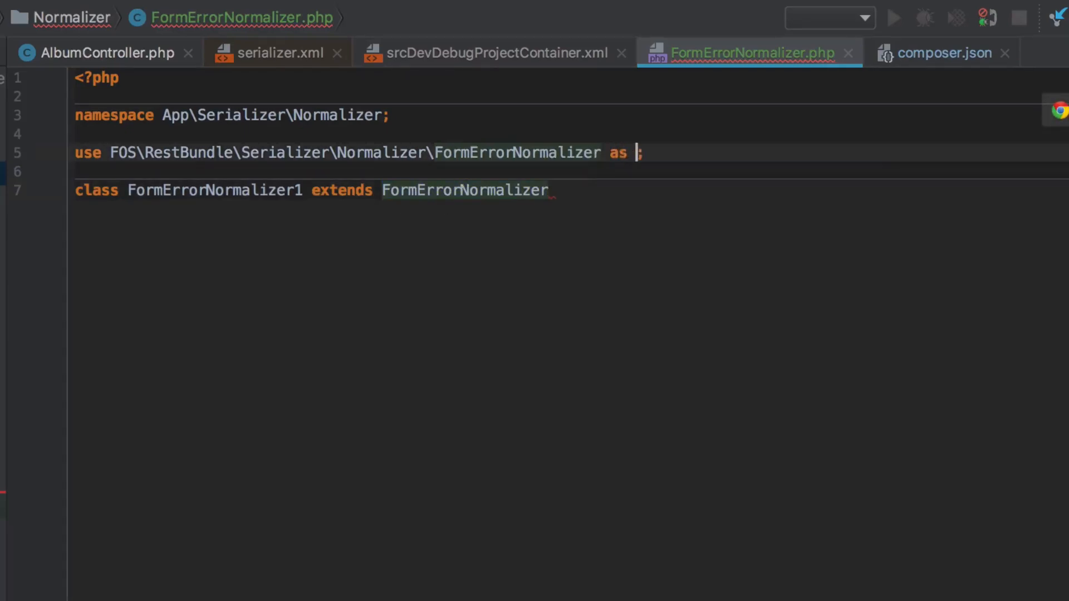
{"action": "type", "text": "FosRestFormErrorNormalizer"}
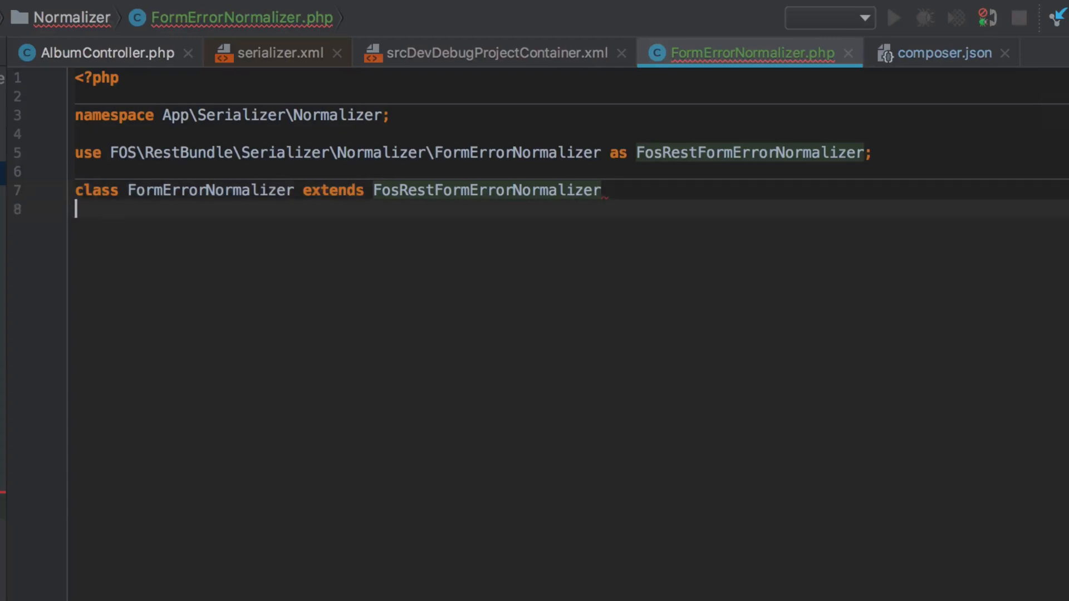
{"action": "type", "text": "{"}
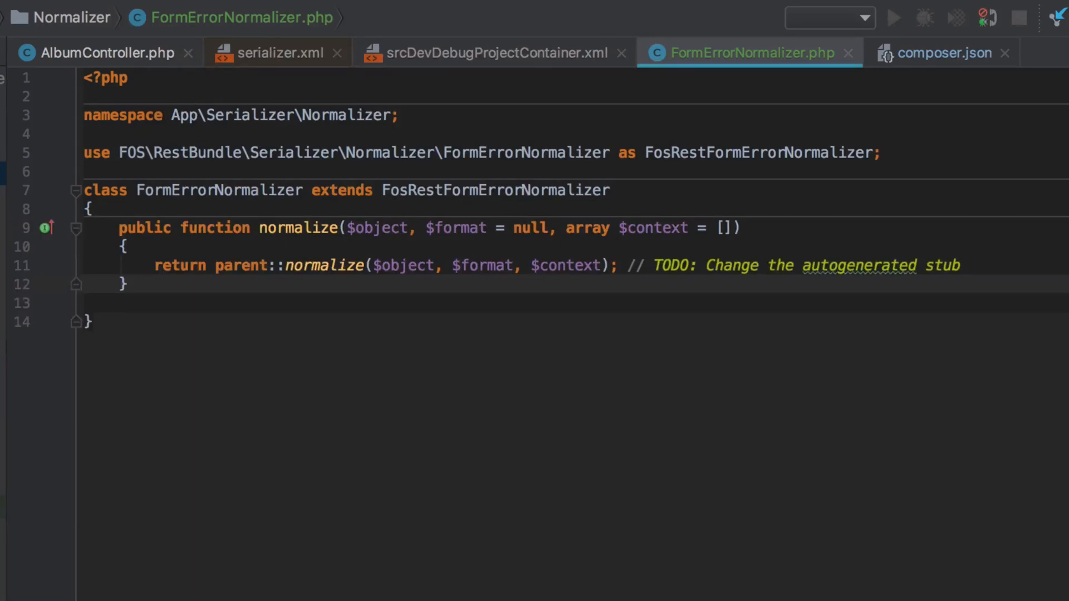
Add an empty return array in normalize() and copy the vendor normalizer's return block
{"action": "left_click", "coordinate": [125, 246]}
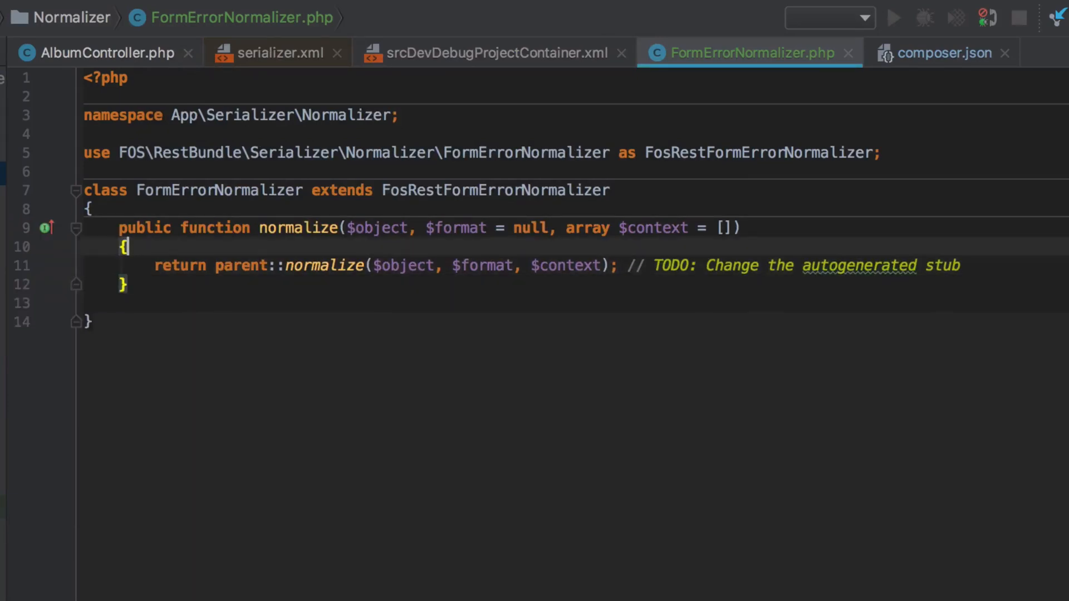
{"action": "type", "text": "return ["}
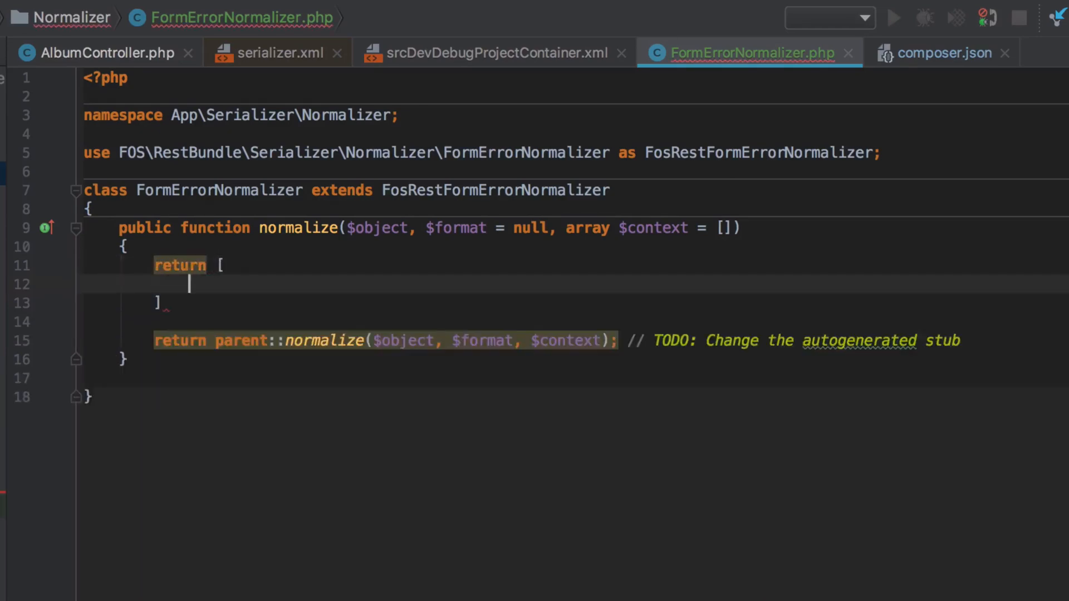
{"action": "type", "text": ";"}
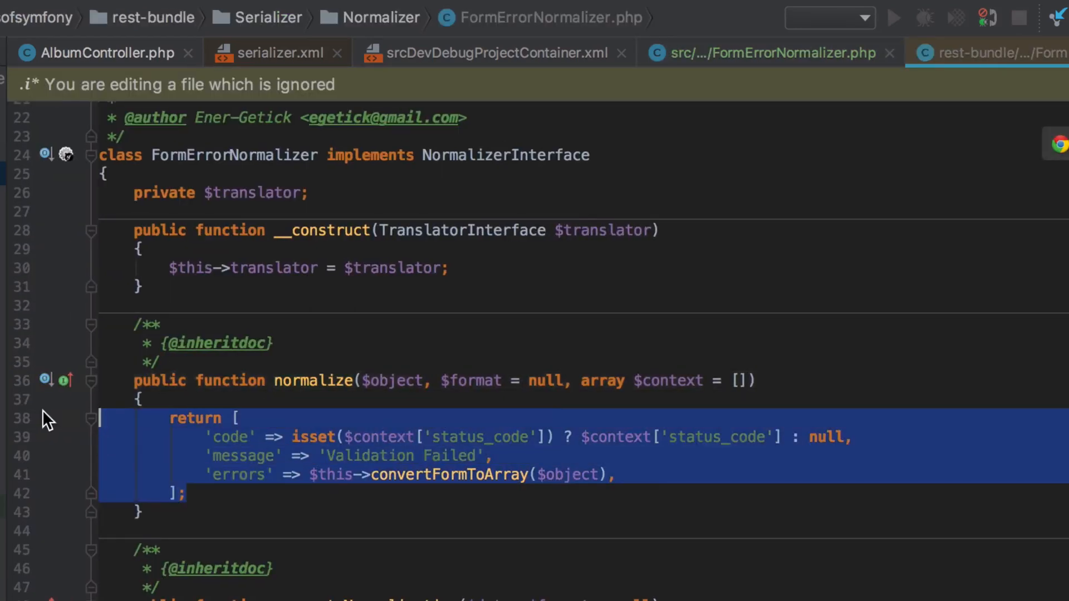
{"action": "left_click", "coordinate": [750, 54]}
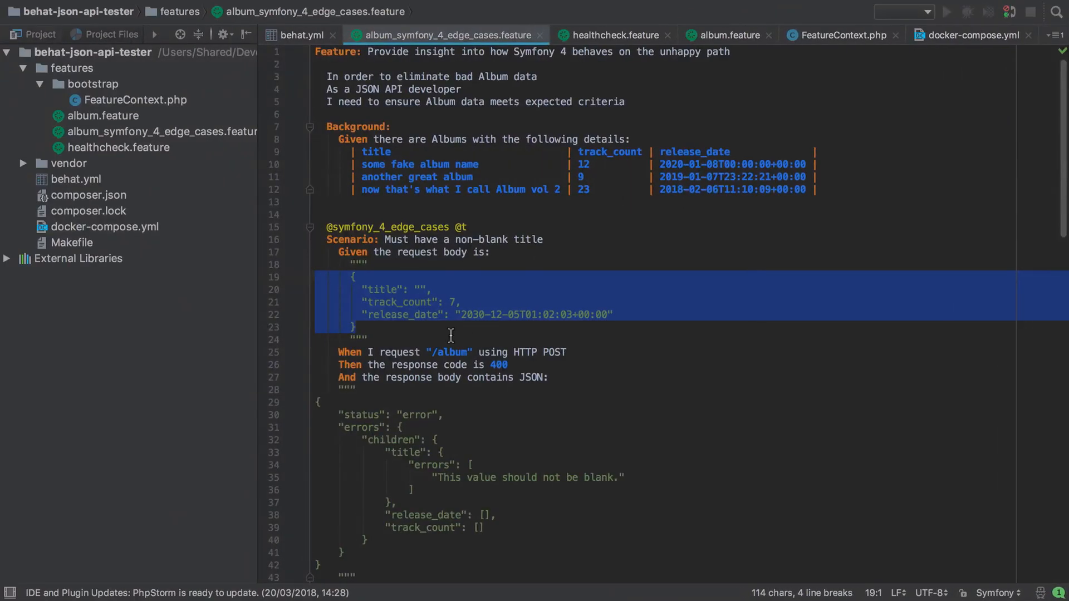
{"action": "scroll", "scroll_direction": "down", "scroll_amount": 3}
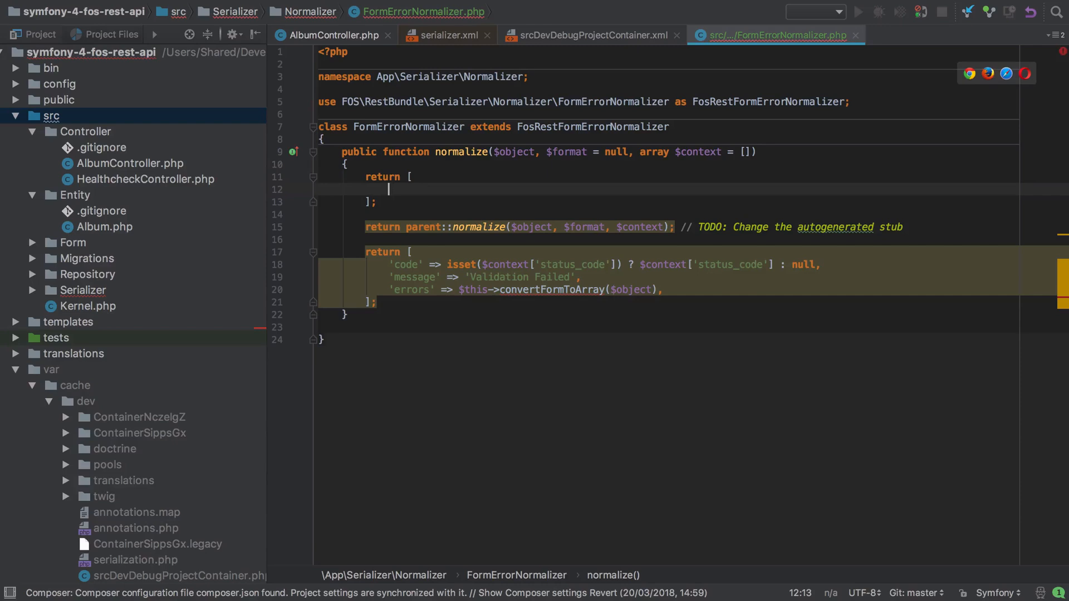
Add 'status' => 'error' and an 'errors' => entry to the new return array
{"action": "type", "text": "'status' => 'error',"}
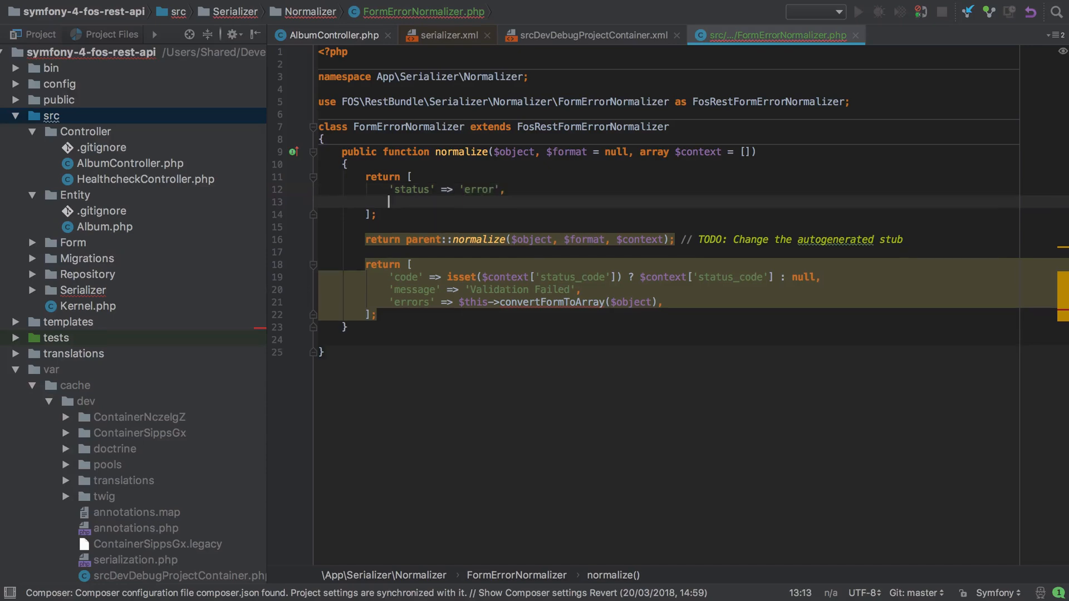
{"action": "type", "text": "'erro'"}
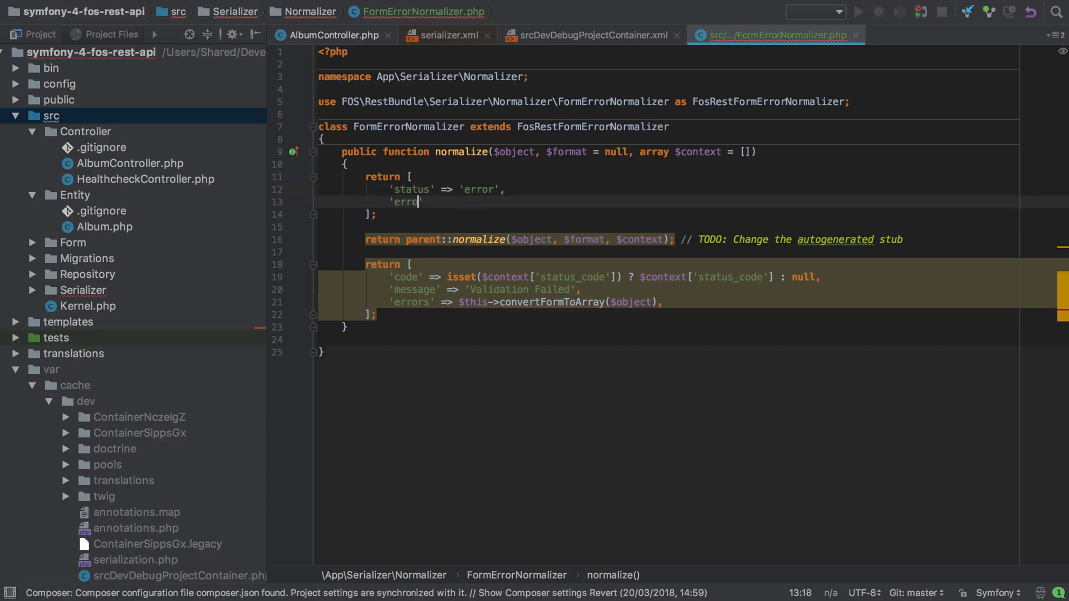
{"action": "type", "text": "rs' =>"}
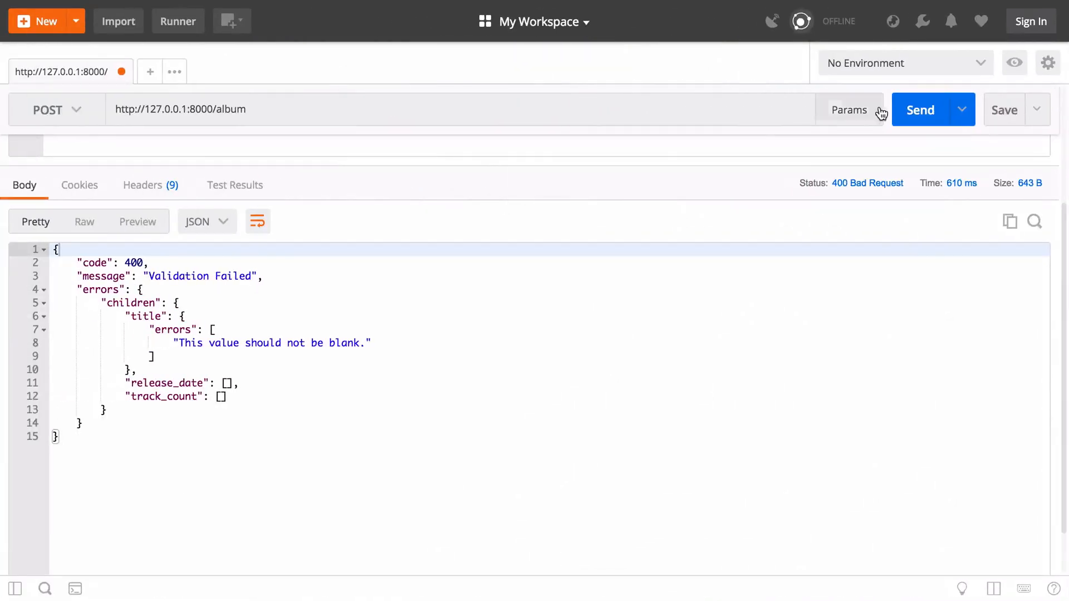
{"action": "left_click", "coordinate": [920, 110]}
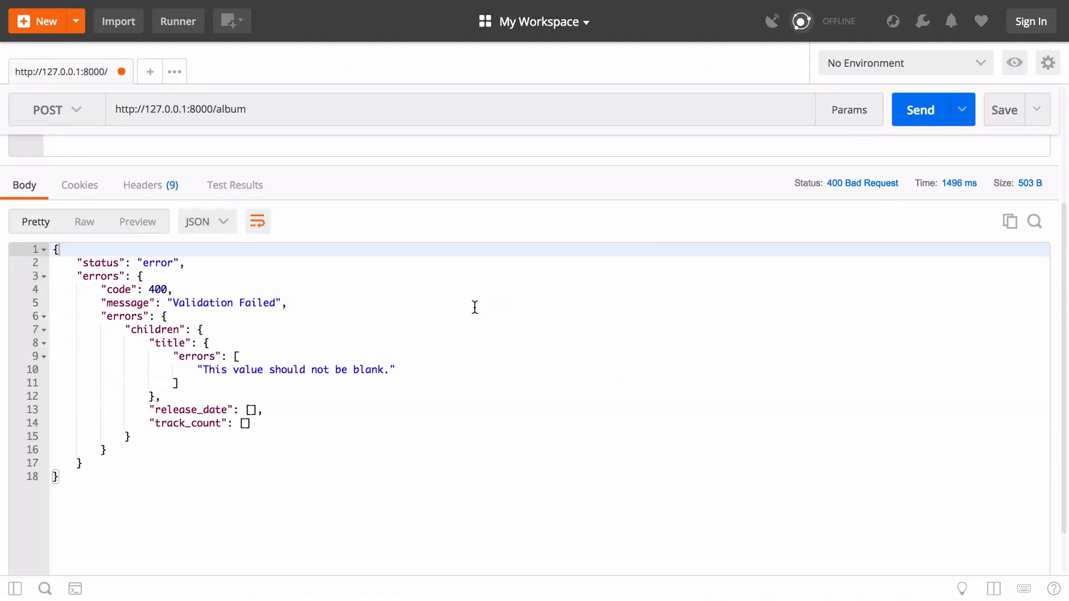
{"action": "mouse_move", "coordinate": [122, 289]}
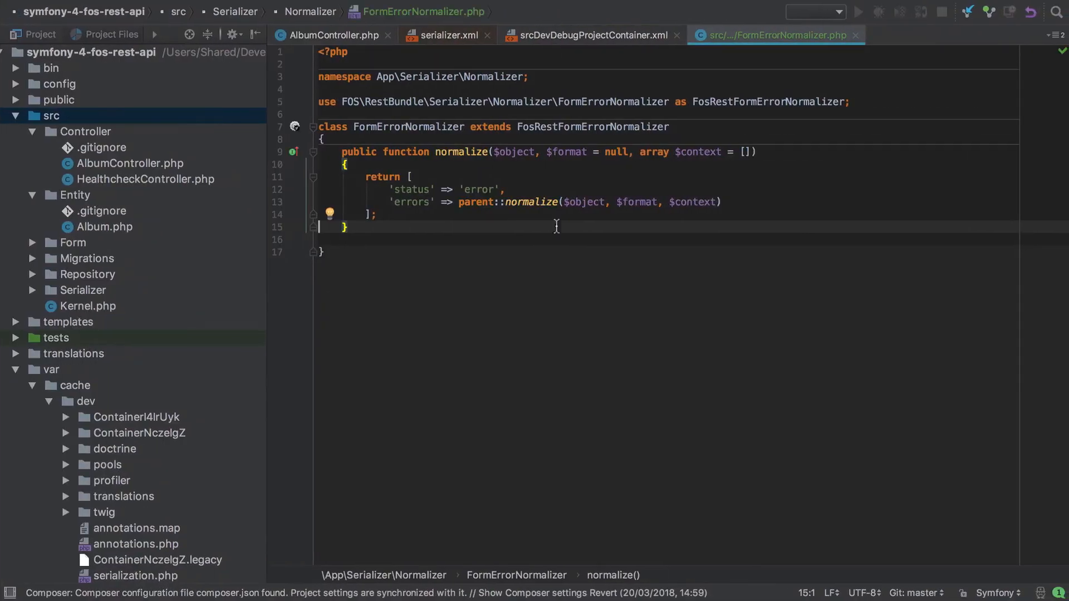
Set 'errors' to the parent normalizer's output, remove leftover returns, and resend the request
{"action": "left_click_drag", "start_coordinate": [441, 201], "coordinate": [722, 202]}
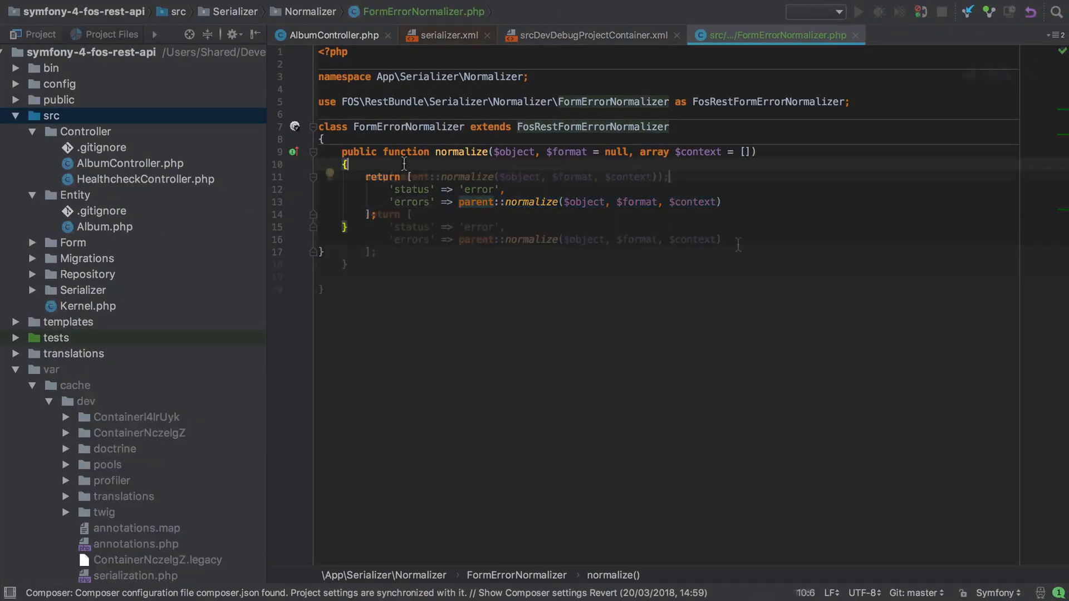
{"action": "type", "text": "['error']"}
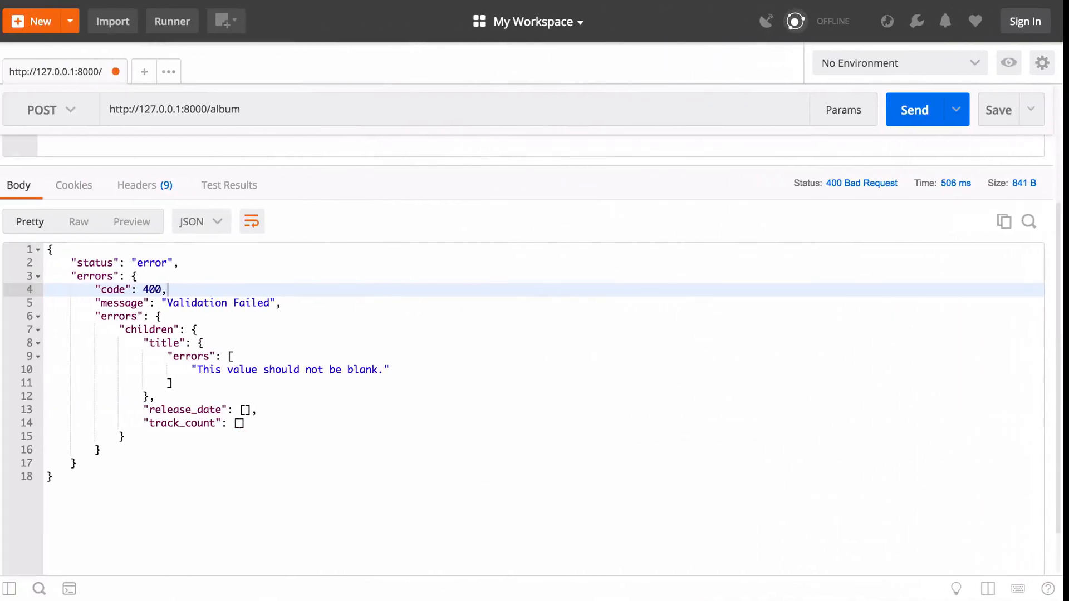
{"action": "left_click", "coordinate": [914, 109]}
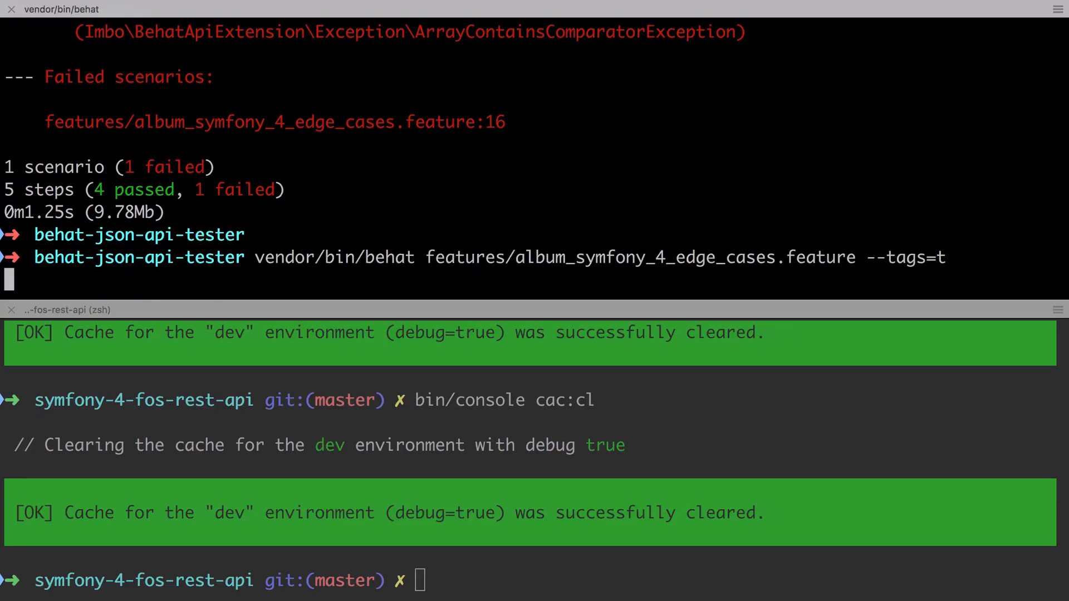
Run the tagged Behat scenario, then run features/album_symfony_4_edge_cases.feature in full
{"action": "key", "text": "enter"}
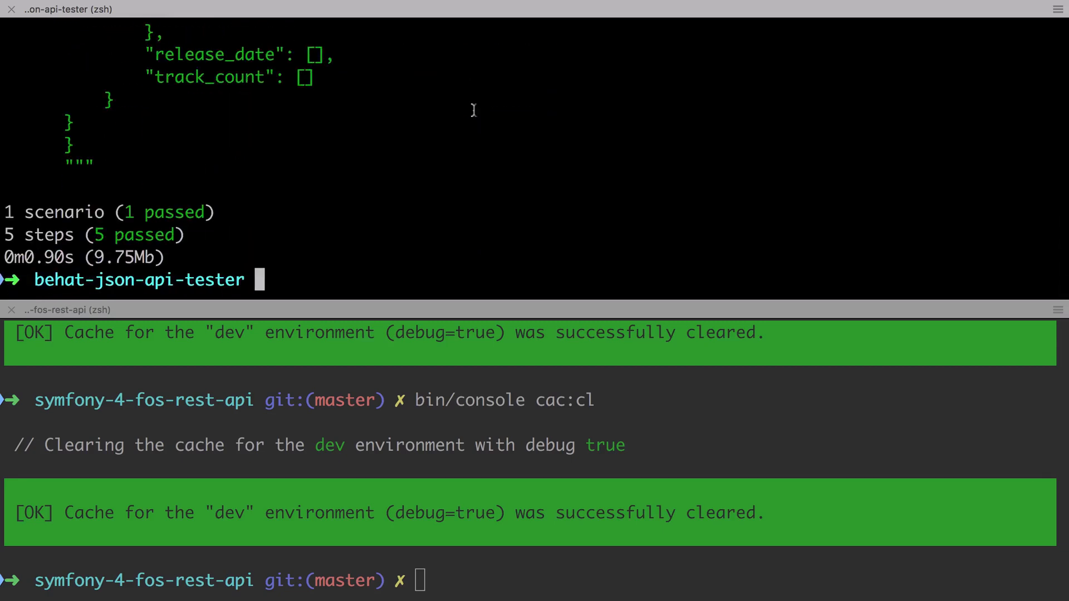
{"action": "type", "text": "vendor/bin/behat features/album_symfony_4_edge_cases.feature"}
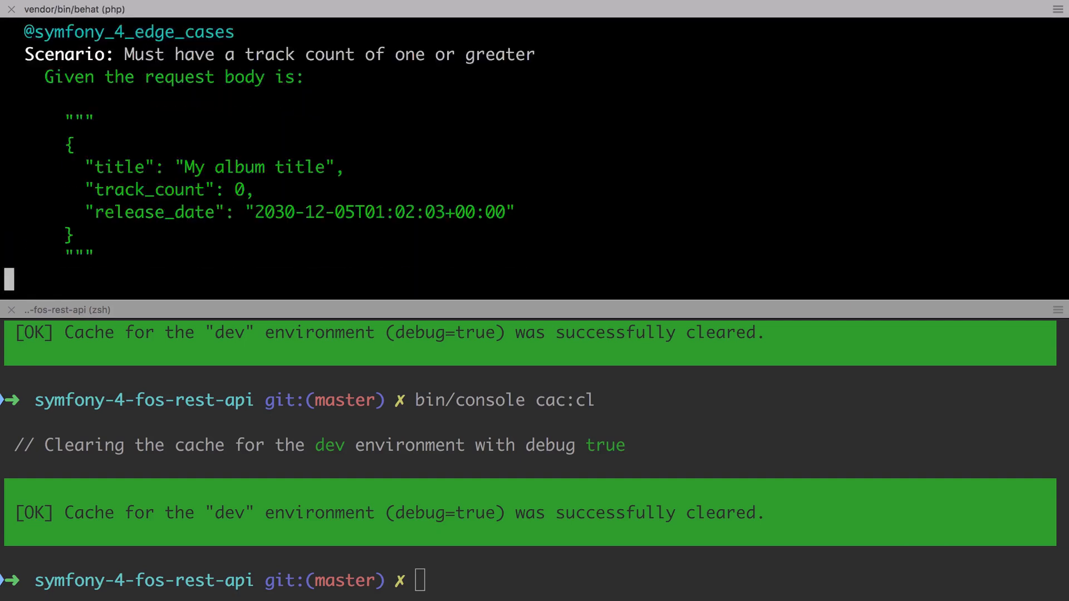
{"action": "scroll", "scroll_direction": "down", "scroll_amount": 3}
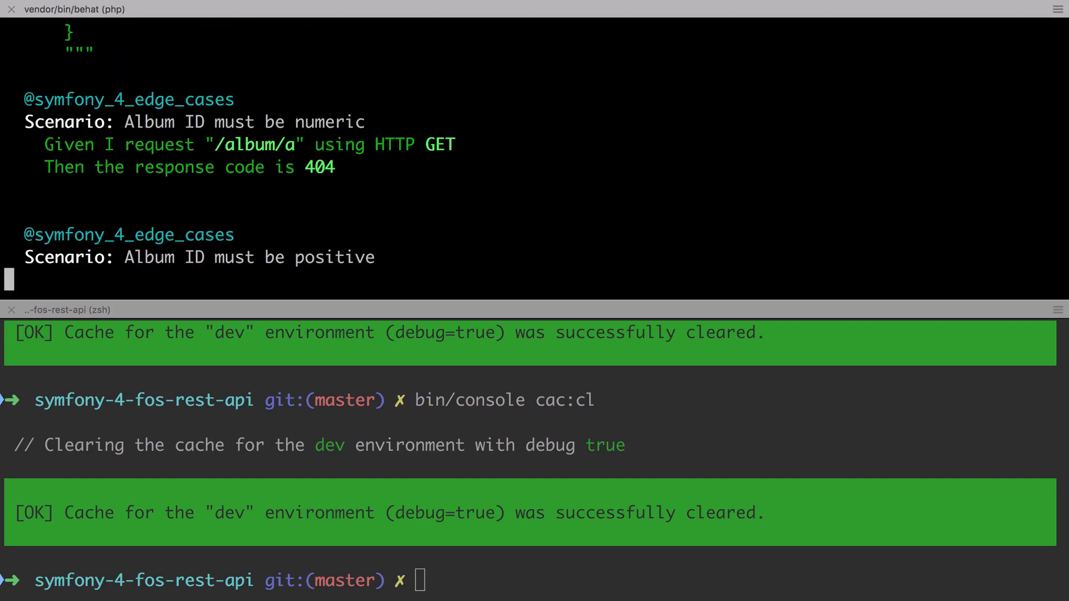